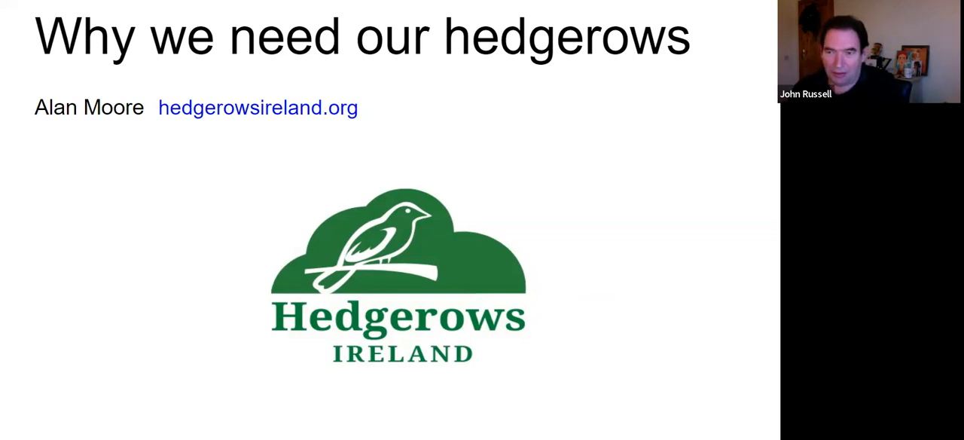
{"action": "mouse_move", "coordinate": [591, 289]}
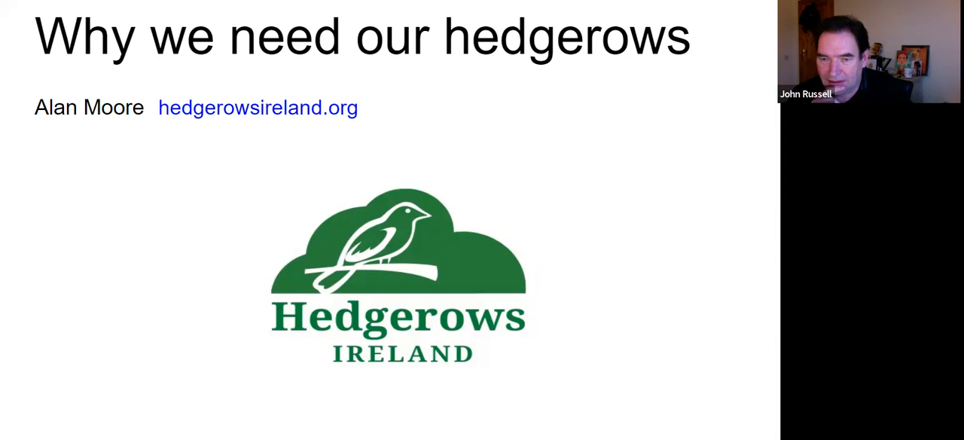
{"action": "mouse_move", "coordinate": [595, 284]}
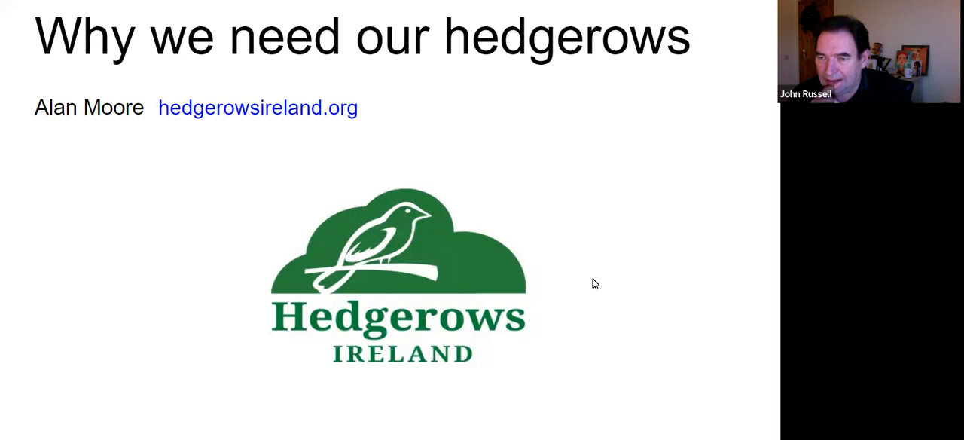
{"action": "mouse_move", "coordinate": [600, 283]}
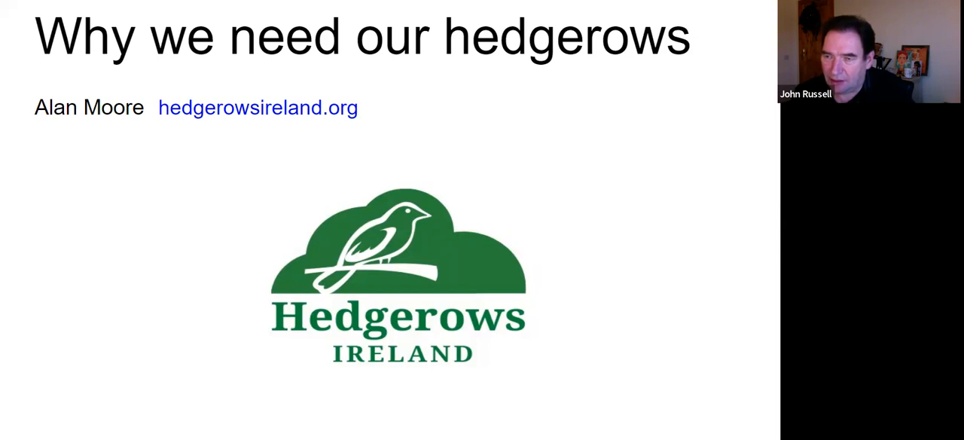
{"action": "mouse_move", "coordinate": [598, 283]}
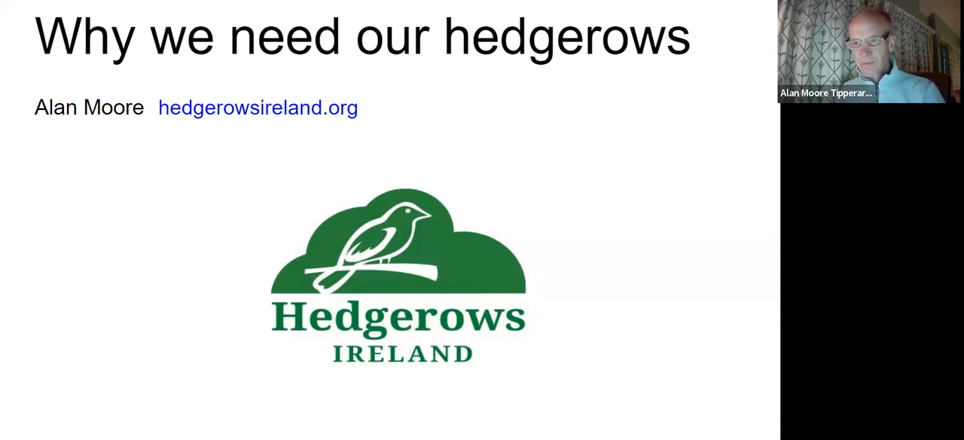
{"action": "mouse_move", "coordinate": [595, 284]}
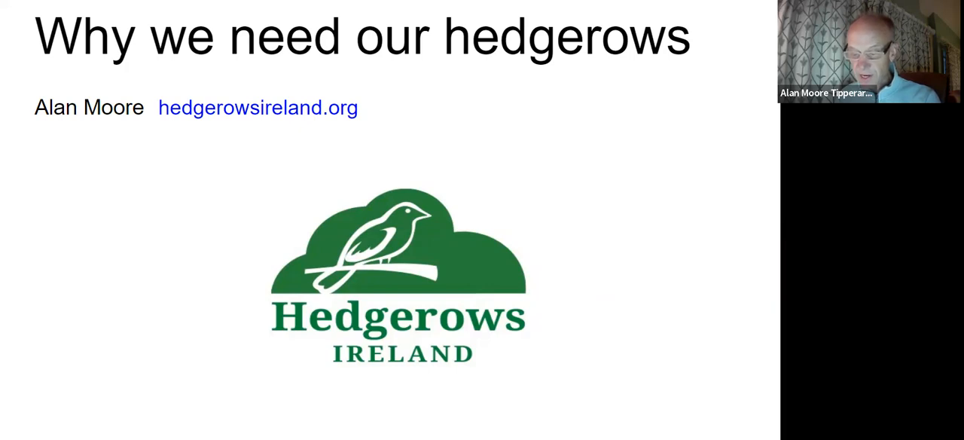
{"action": "mouse_move", "coordinate": [590, 281]}
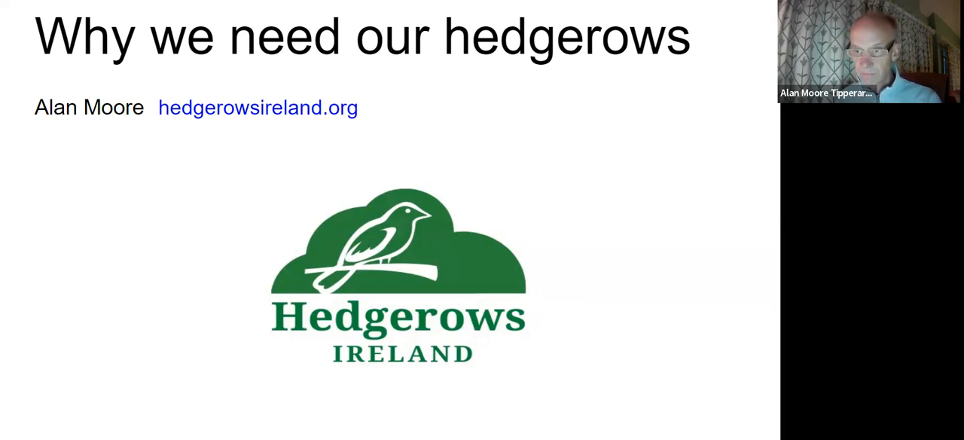
{"action": "mouse_move", "coordinate": [591, 280]}
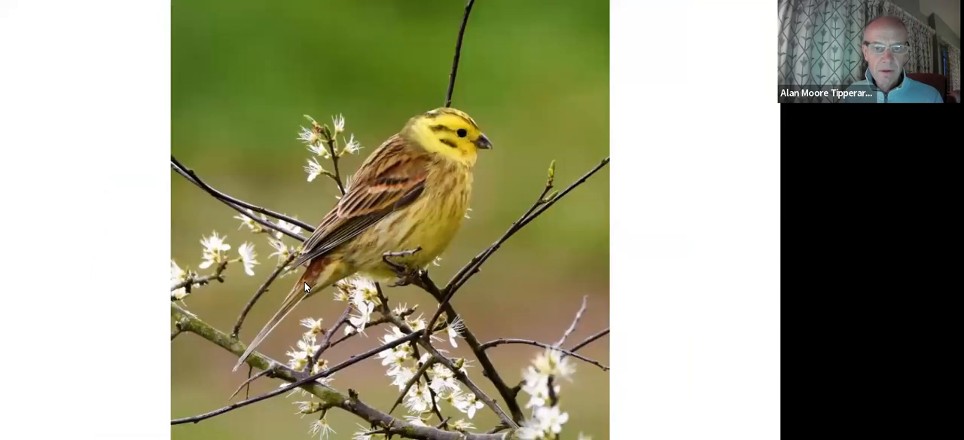
{"action": "mouse_move", "coordinate": [320, 294]}
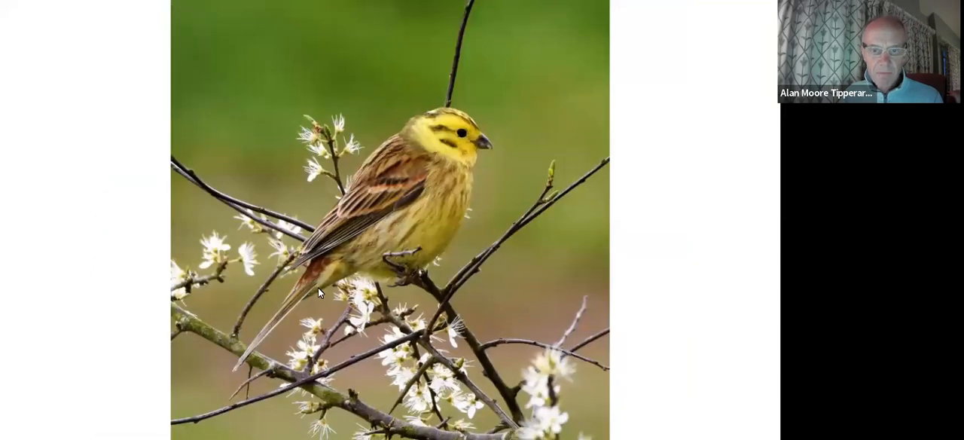
{"action": "mouse_move", "coordinate": [347, 310]}
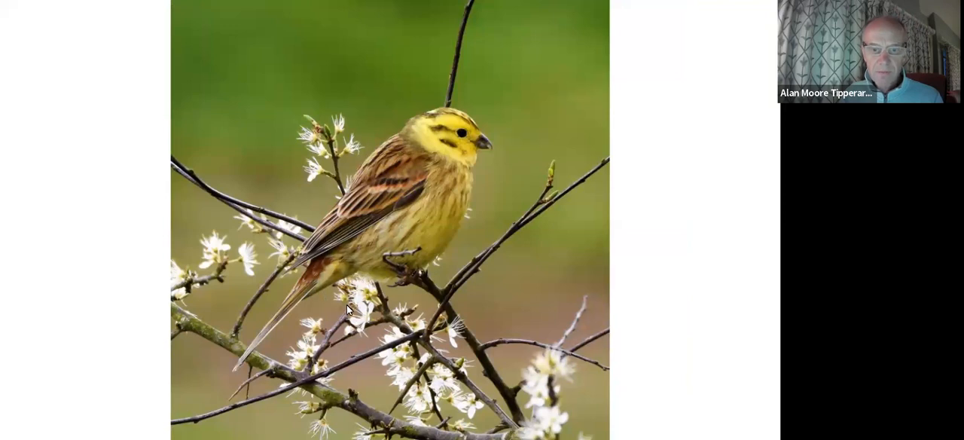
{"action": "mouse_move", "coordinate": [380, 281]}
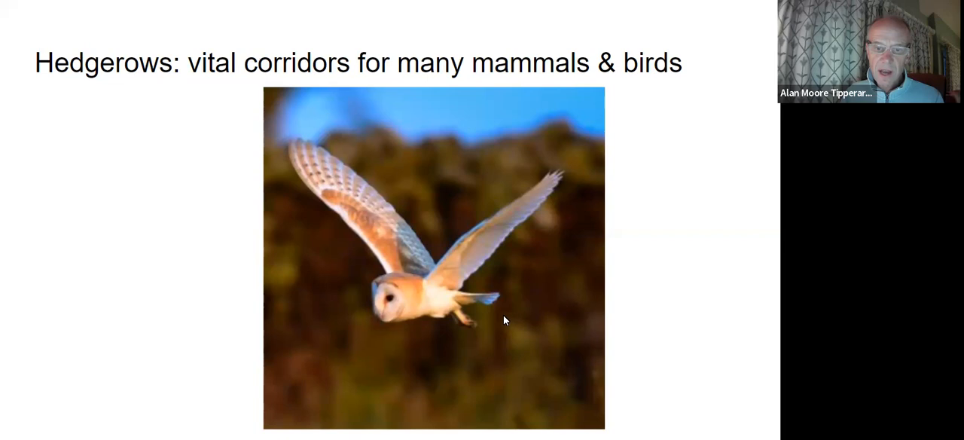
{"action": "mouse_move", "coordinate": [518, 318]}
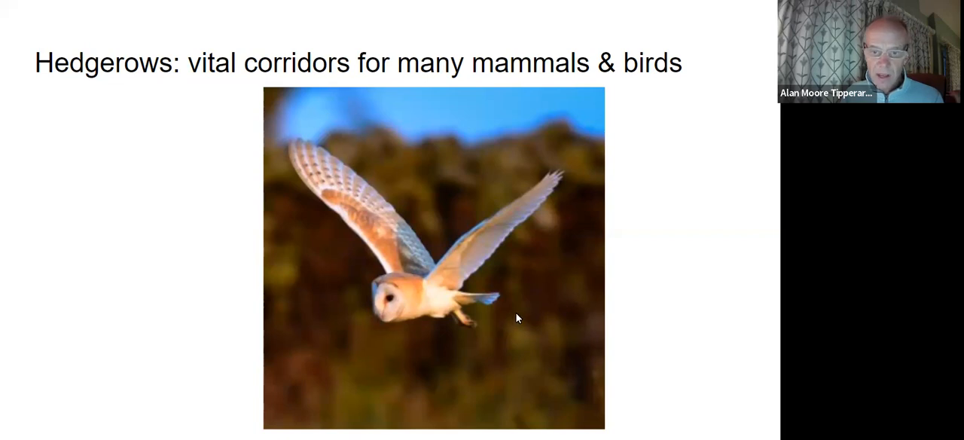
{"action": "mouse_move", "coordinate": [527, 316]}
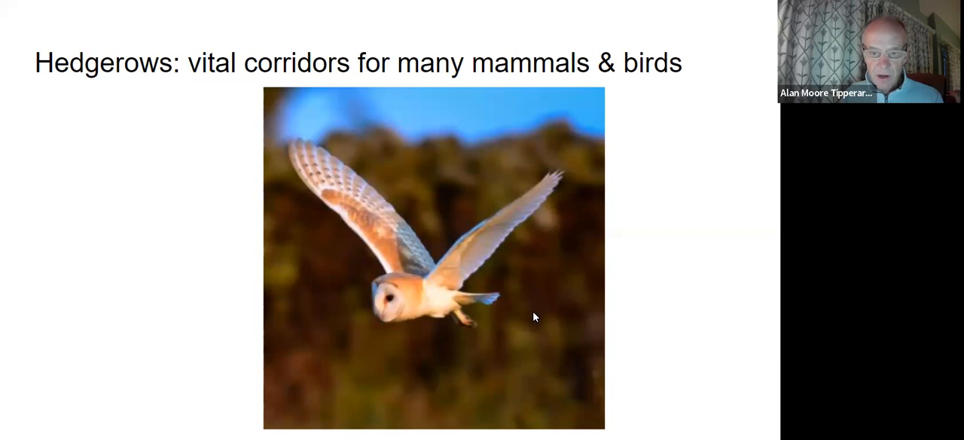
{"action": "mouse_move", "coordinate": [519, 316]}
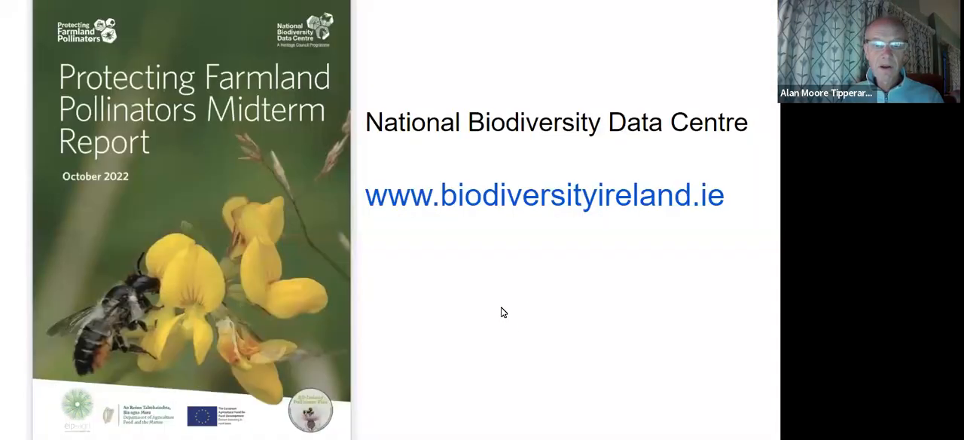
{"action": "mouse_move", "coordinate": [464, 296]}
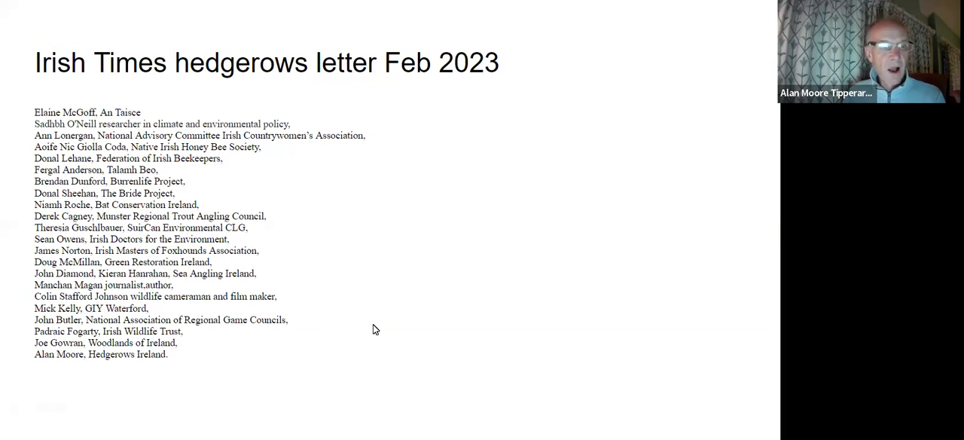
{"action": "mouse_move", "coordinate": [361, 340]}
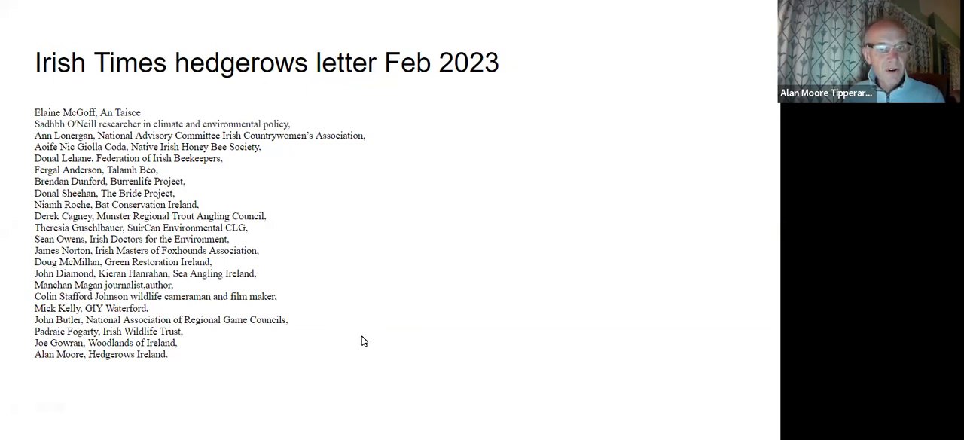
{"action": "mouse_move", "coordinate": [434, 250]}
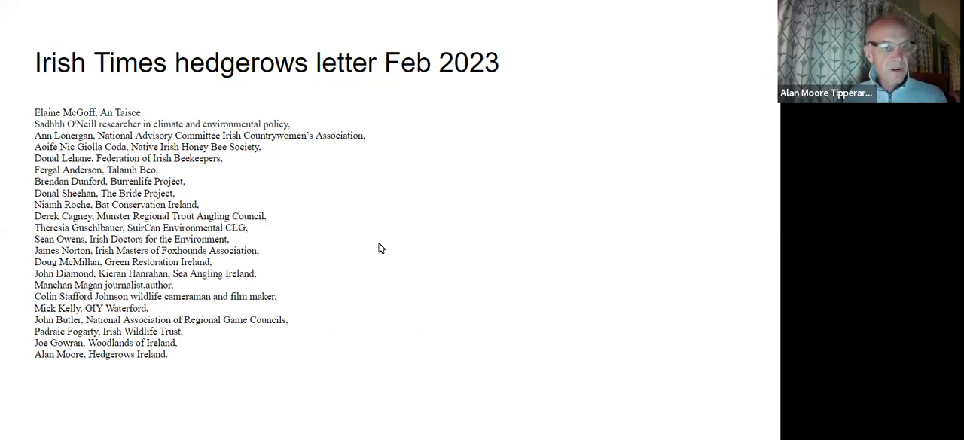
{"action": "mouse_move", "coordinate": [386, 256]}
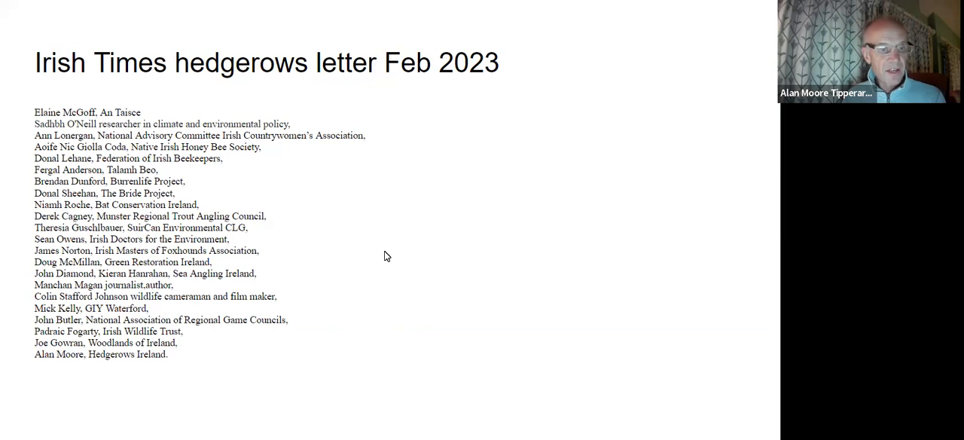
{"action": "mouse_move", "coordinate": [401, 270]}
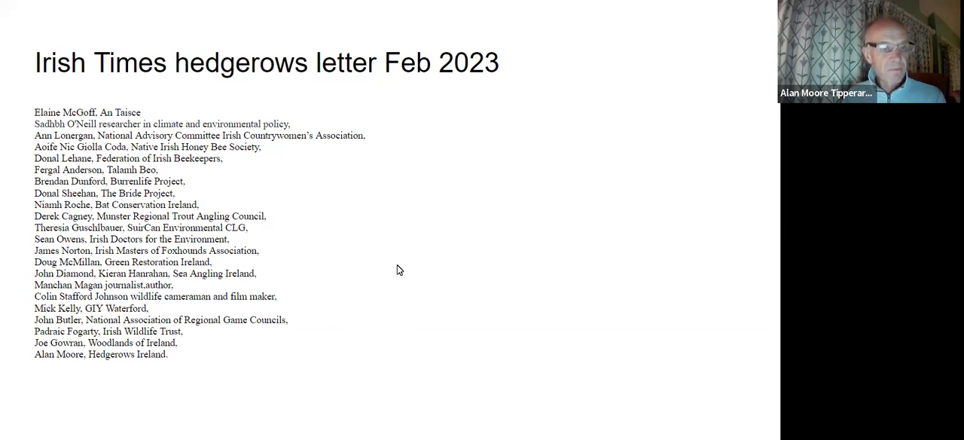
{"action": "mouse_move", "coordinate": [379, 232]}
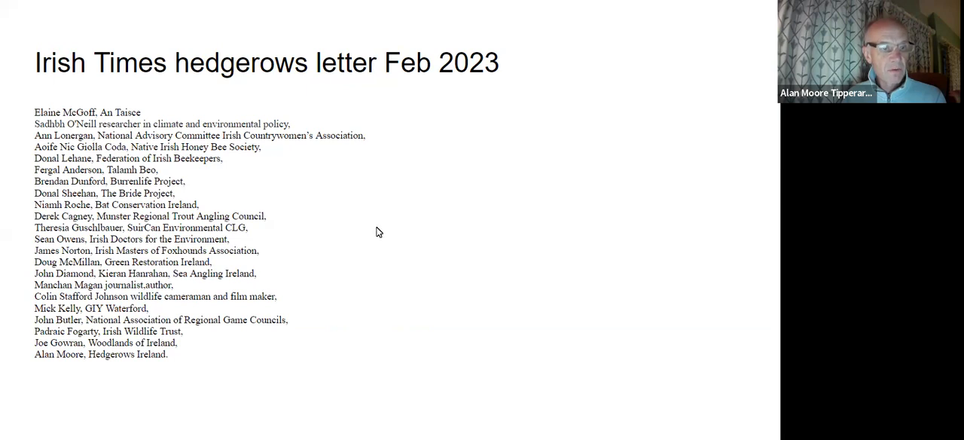
{"action": "mouse_move", "coordinate": [449, 226]}
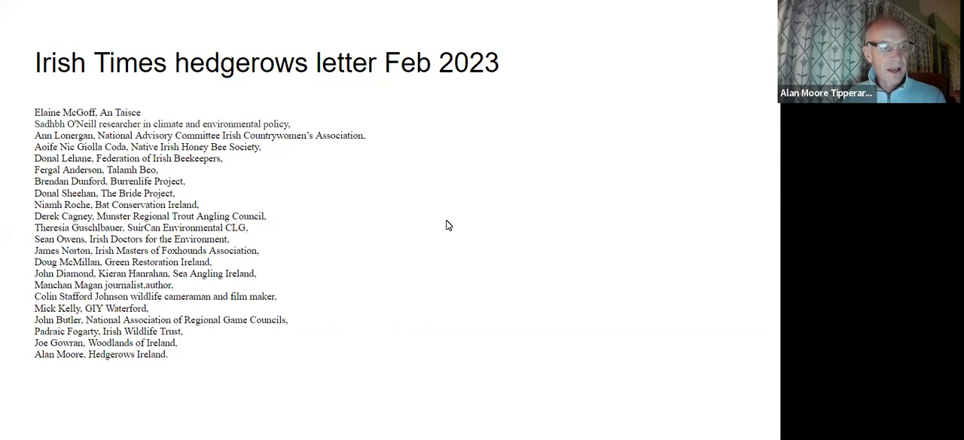
{"action": "mouse_move", "coordinate": [374, 248]}
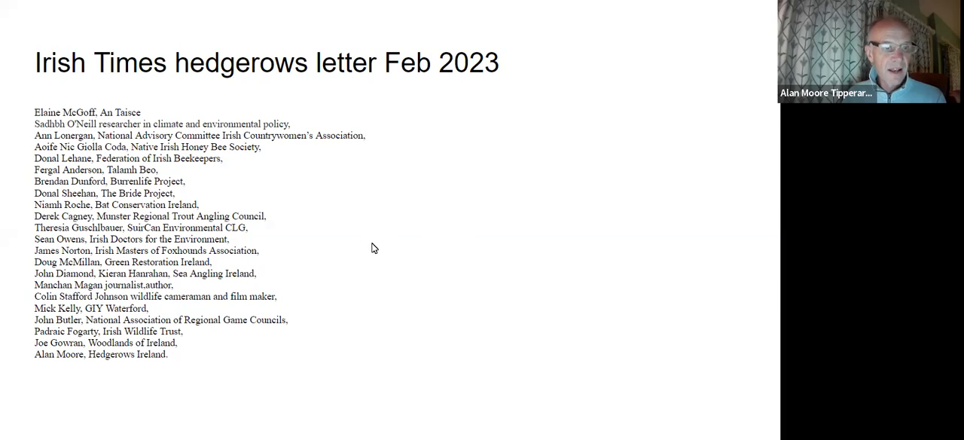
{"action": "mouse_move", "coordinate": [401, 235]}
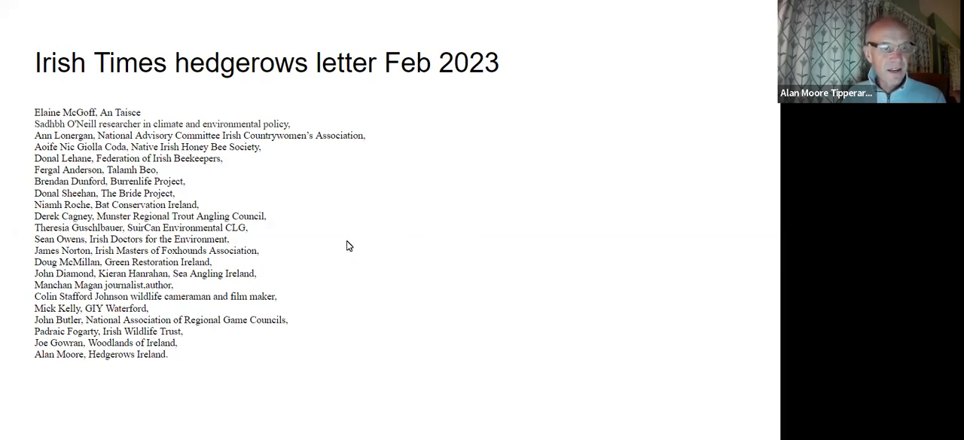
{"action": "mouse_move", "coordinate": [373, 244]}
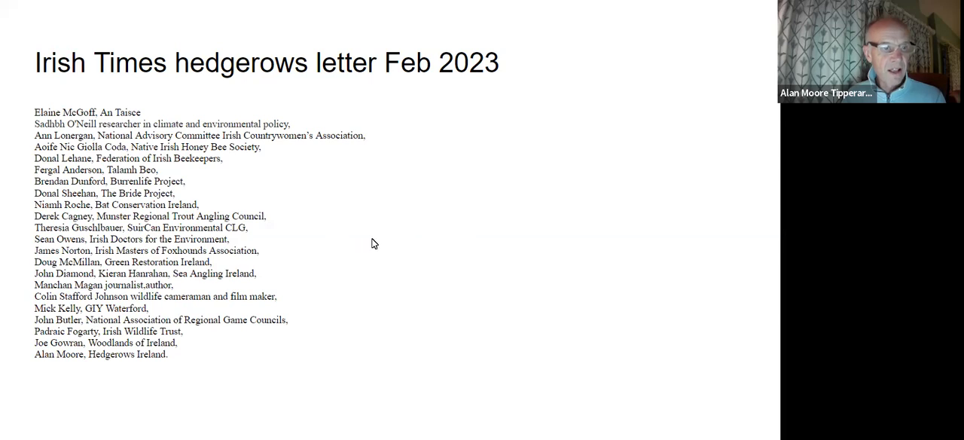
{"action": "mouse_move", "coordinate": [390, 230]}
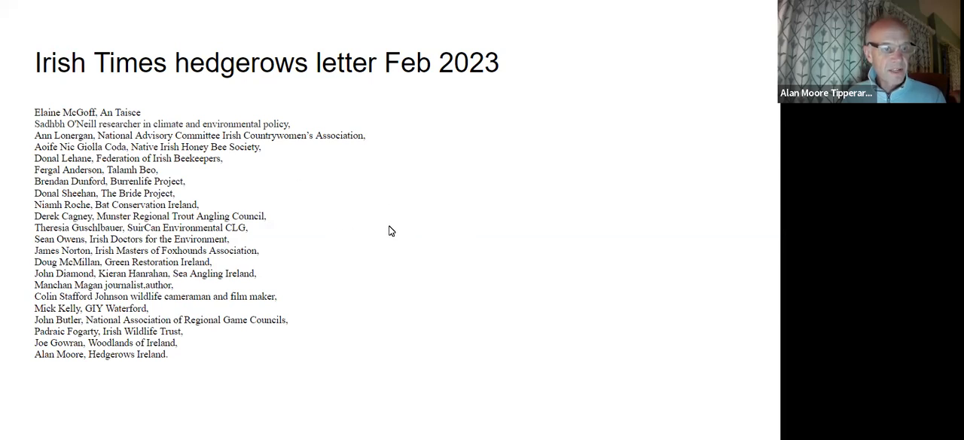
{"action": "mouse_move", "coordinate": [387, 260]}
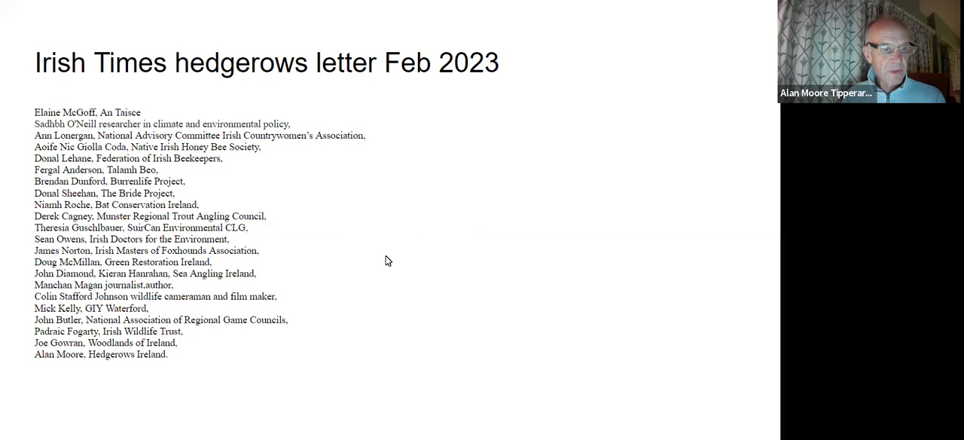
{"action": "mouse_move", "coordinate": [364, 282]}
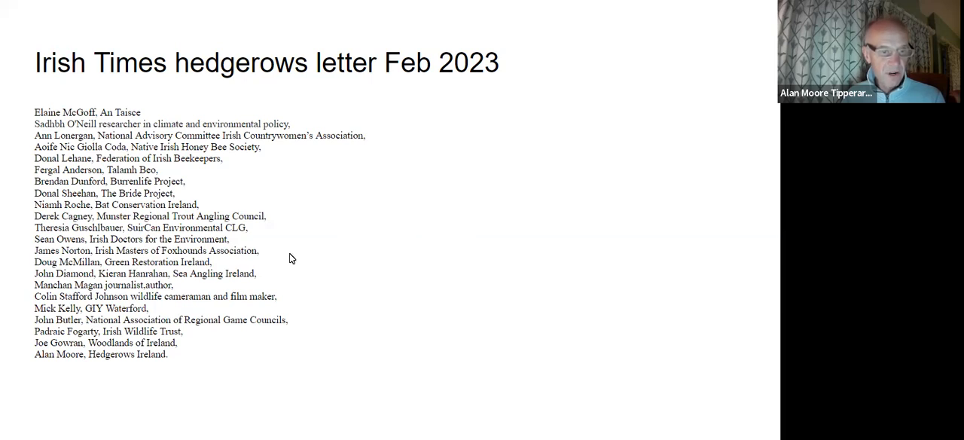
{"action": "mouse_move", "coordinate": [359, 262]}
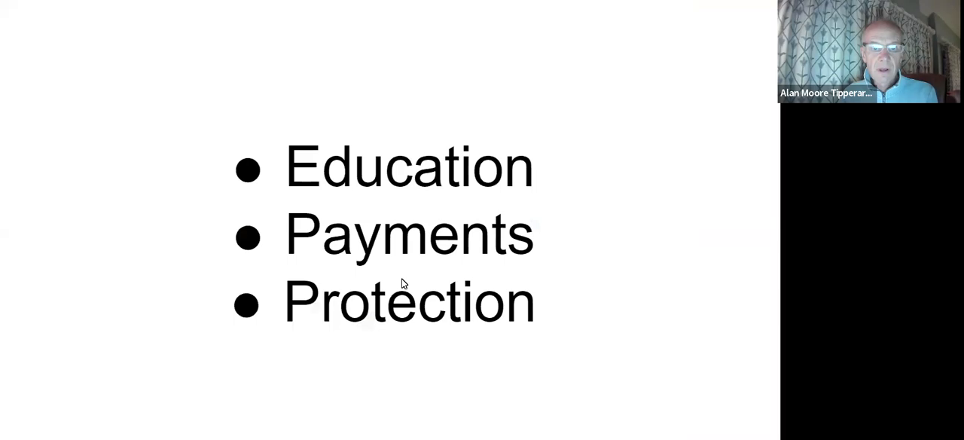
{"action": "mouse_move", "coordinate": [433, 336]}
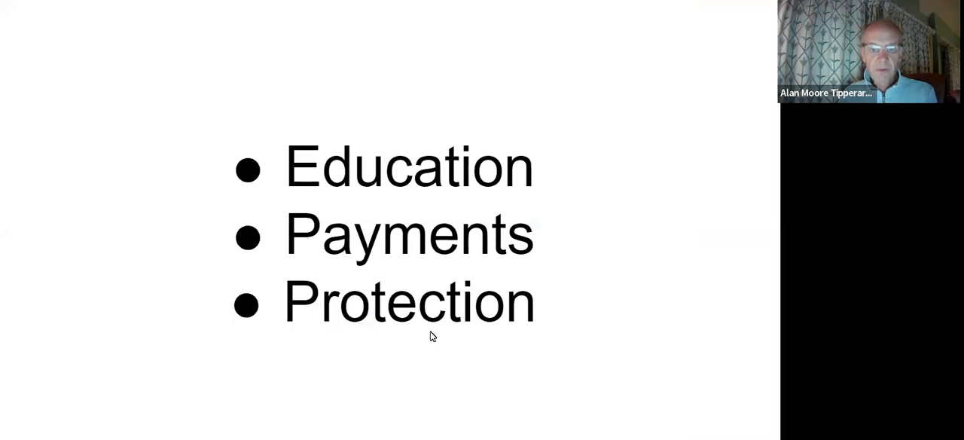
{"action": "mouse_move", "coordinate": [461, 357]}
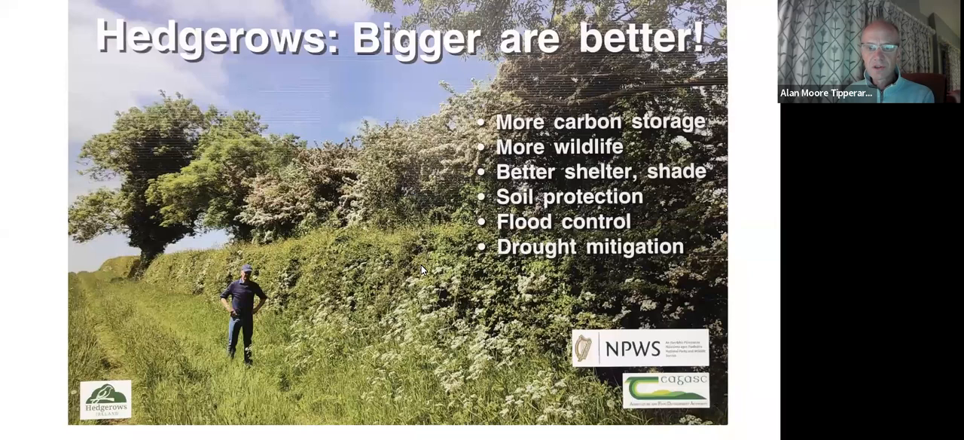
{"action": "mouse_move", "coordinate": [377, 324]}
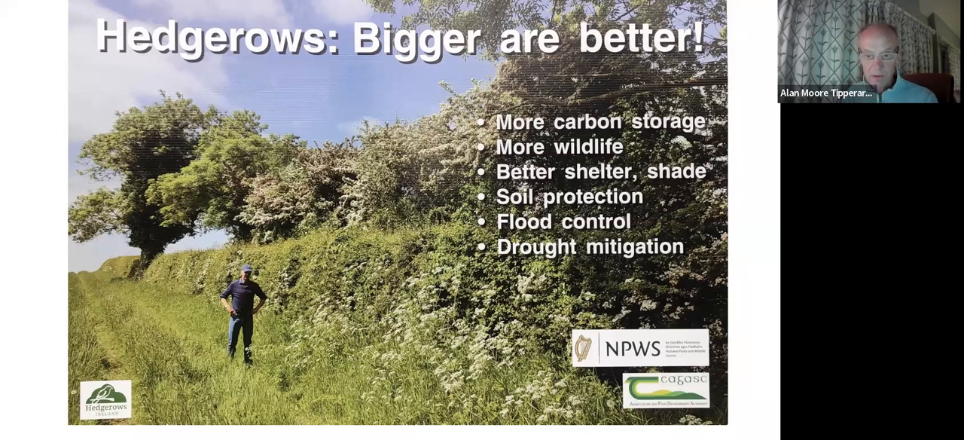
{"action": "mouse_move", "coordinate": [379, 319]}
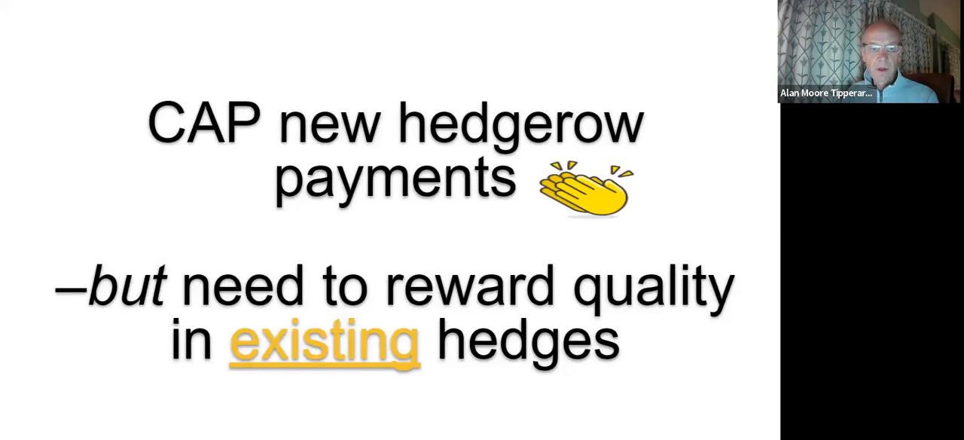
{"action": "mouse_move", "coordinate": [283, 223]}
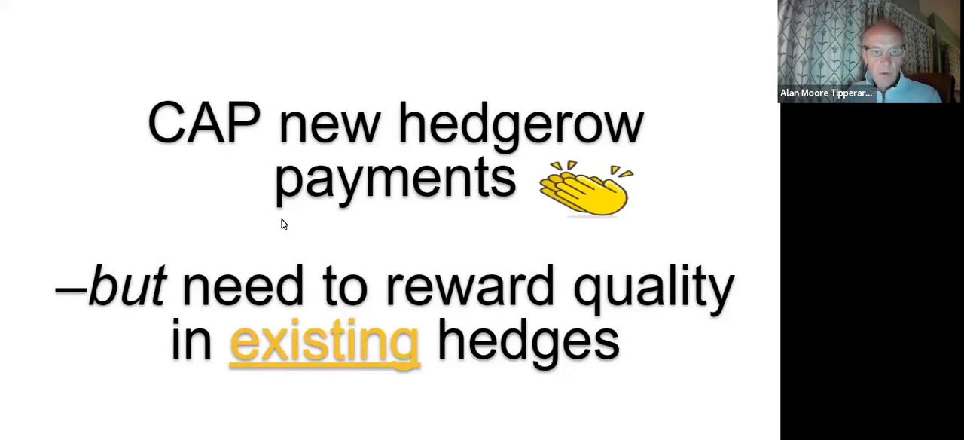
{"action": "mouse_move", "coordinate": [235, 240]}
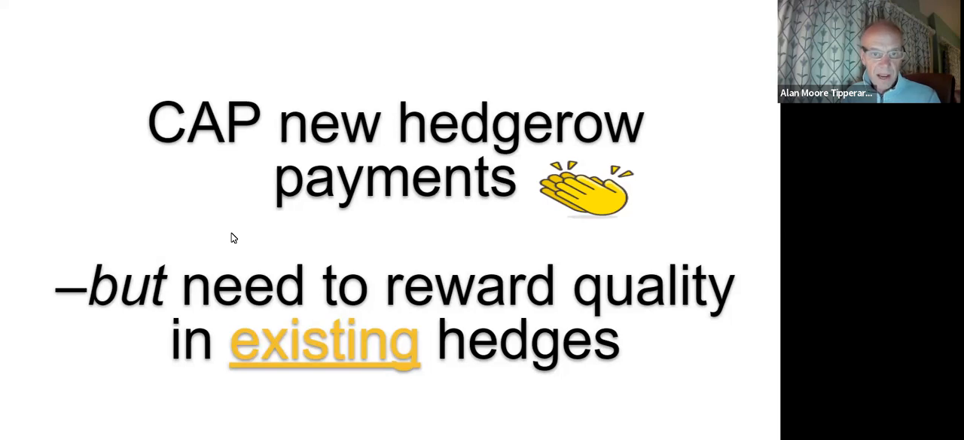
{"action": "mouse_move", "coordinate": [247, 239]}
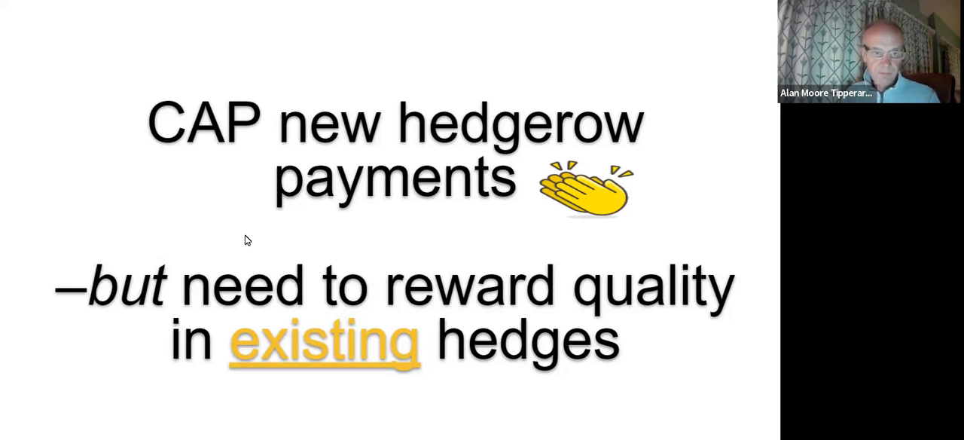
{"action": "mouse_move", "coordinate": [209, 235]}
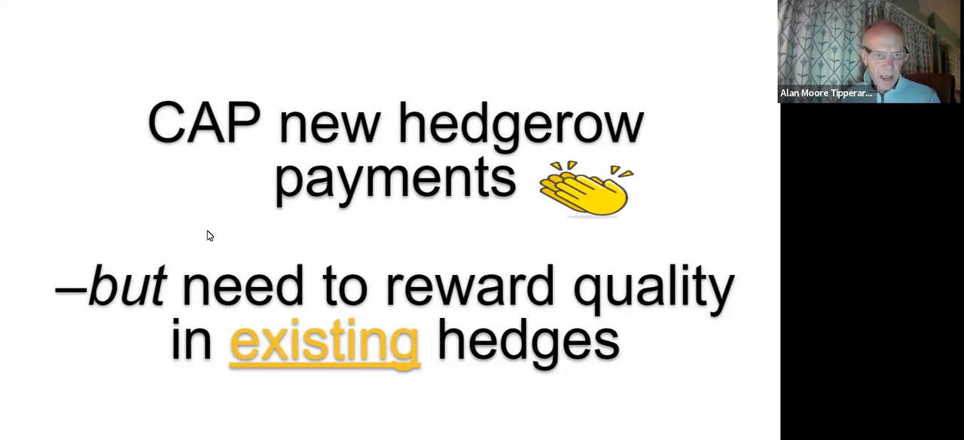
{"action": "mouse_move", "coordinate": [268, 244]}
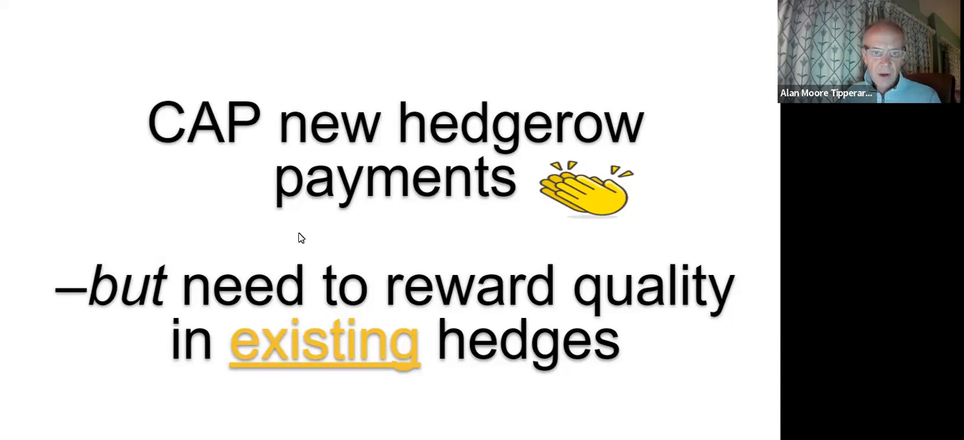
{"action": "mouse_move", "coordinate": [349, 244]}
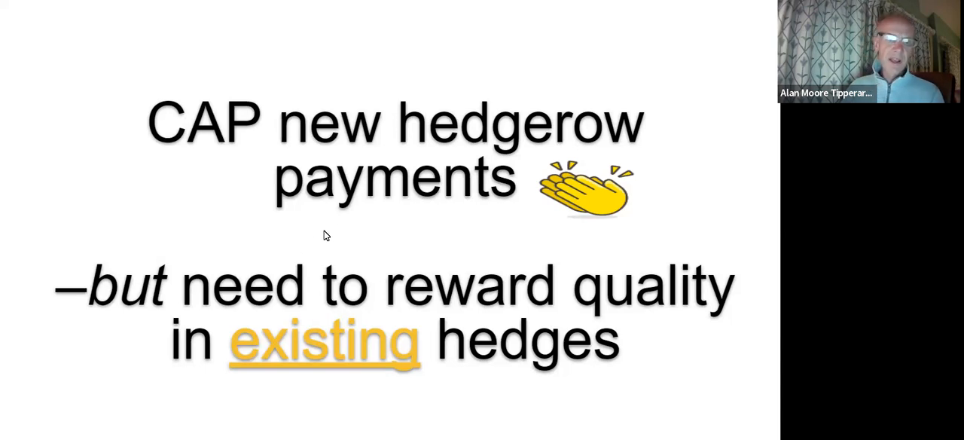
{"action": "mouse_move", "coordinate": [337, 271]}
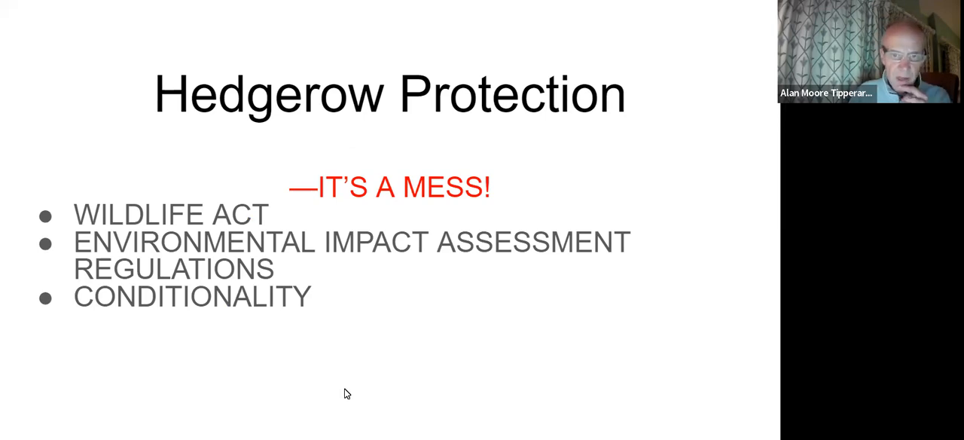
{"action": "mouse_move", "coordinate": [358, 391]}
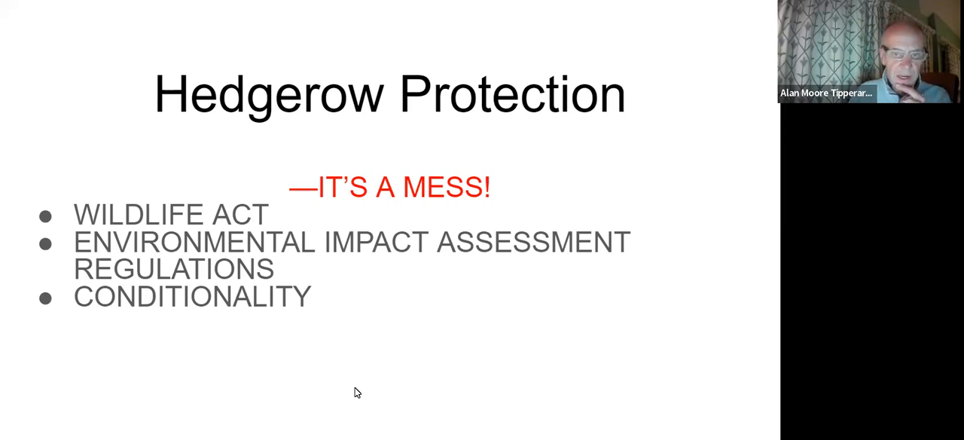
{"action": "mouse_move", "coordinate": [314, 369]}
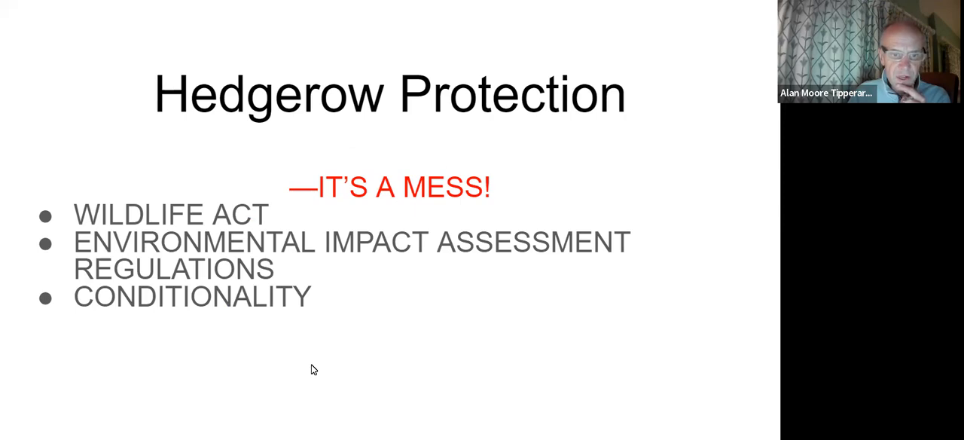
{"action": "mouse_move", "coordinate": [317, 377]}
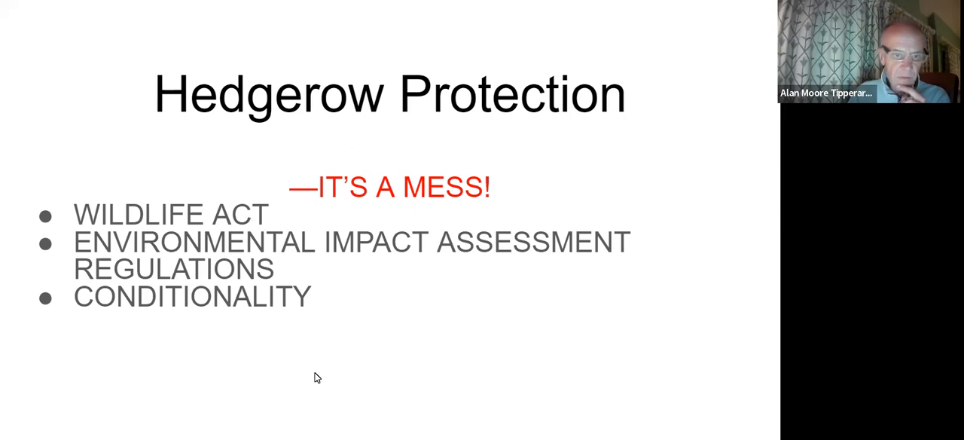
{"action": "mouse_move", "coordinate": [310, 370]}
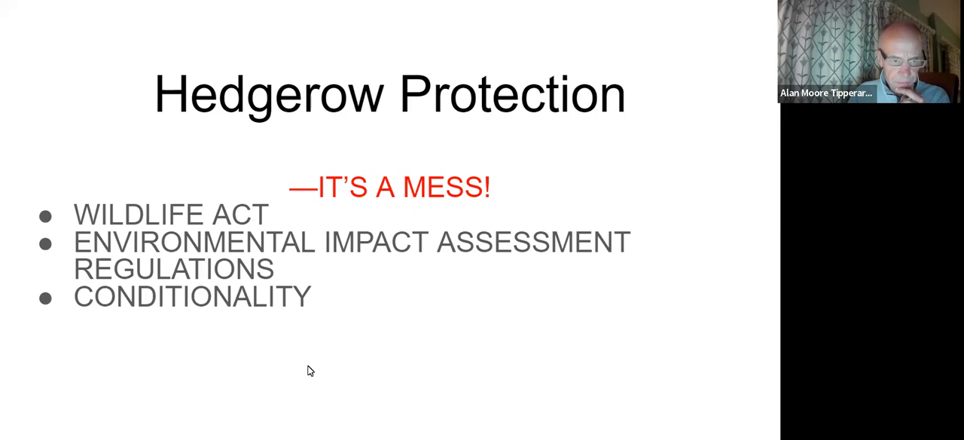
{"action": "mouse_move", "coordinate": [311, 341]}
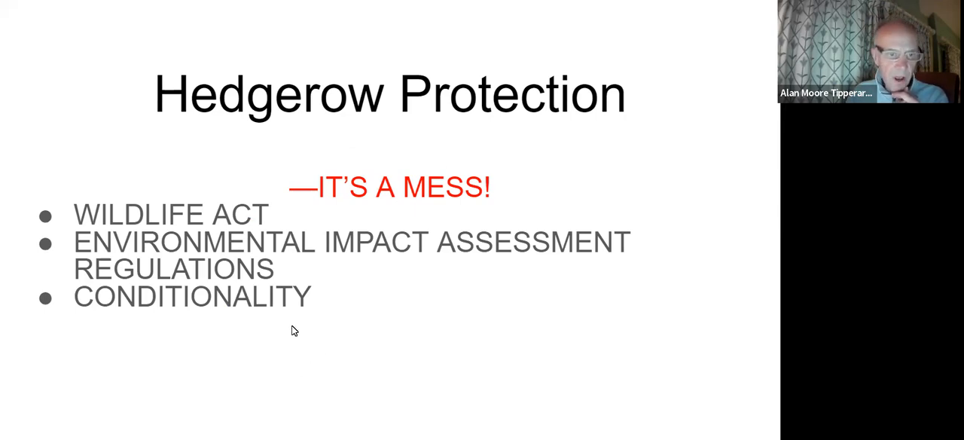
{"action": "mouse_move", "coordinate": [331, 323]}
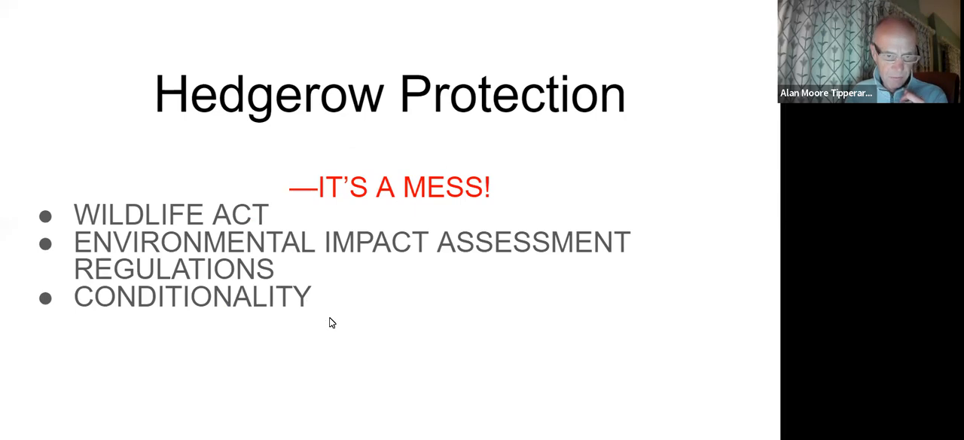
{"action": "mouse_move", "coordinate": [289, 238]}
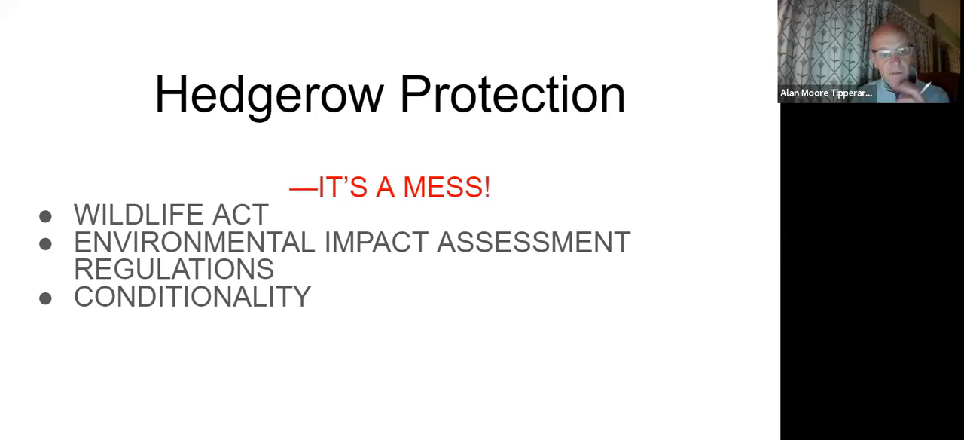
{"action": "mouse_move", "coordinate": [337, 295]}
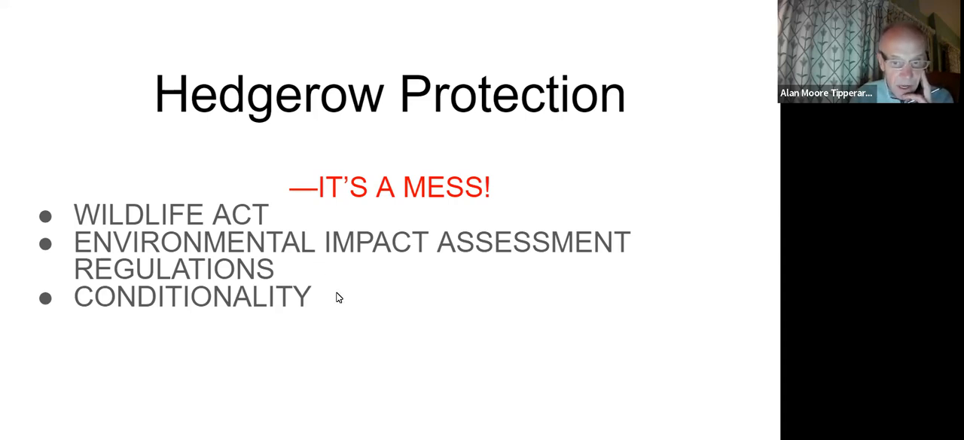
{"action": "mouse_move", "coordinate": [327, 274]}
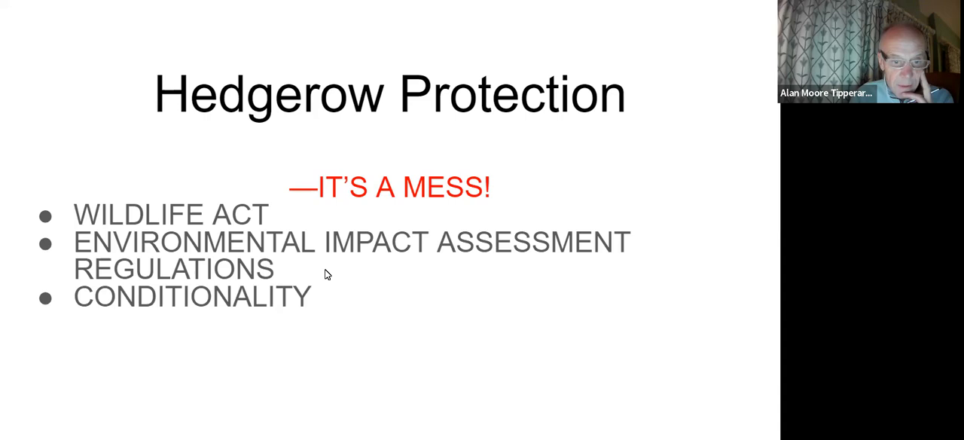
{"action": "mouse_move", "coordinate": [347, 299]}
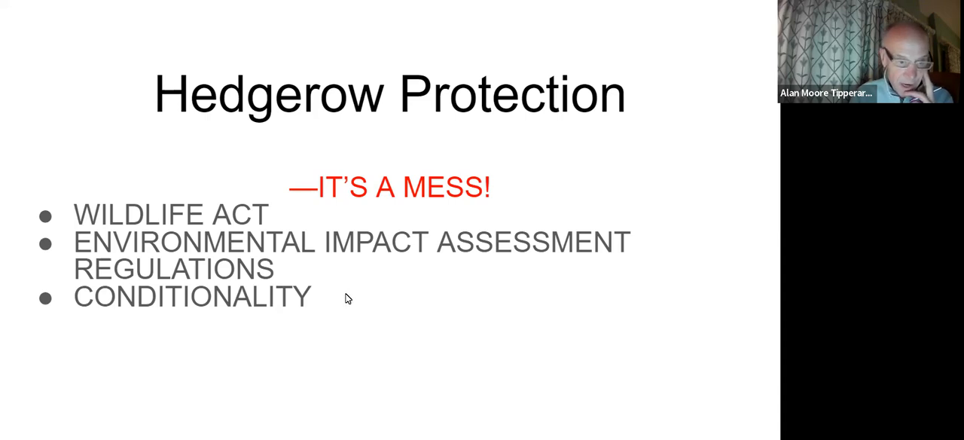
{"action": "mouse_move", "coordinate": [385, 313]}
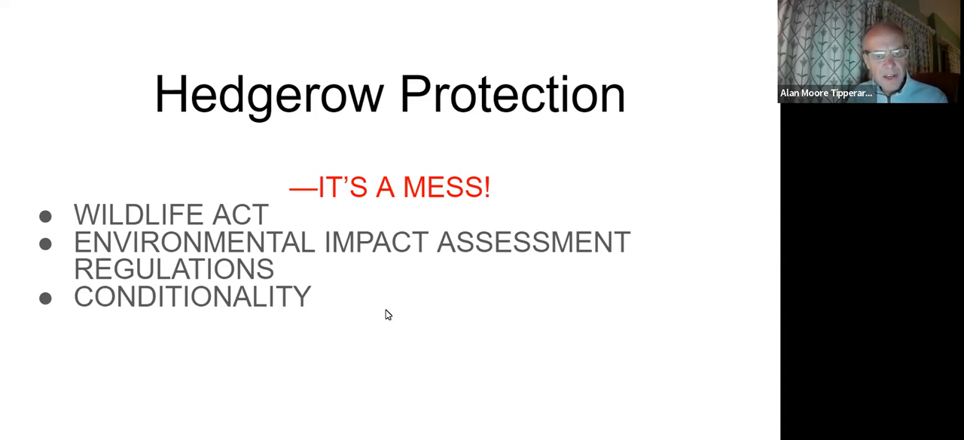
{"action": "mouse_move", "coordinate": [345, 307]}
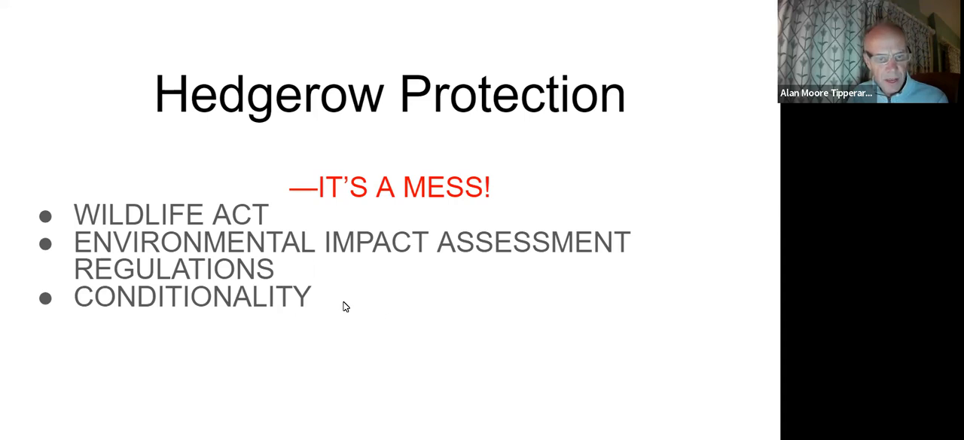
{"action": "mouse_move", "coordinate": [351, 307]}
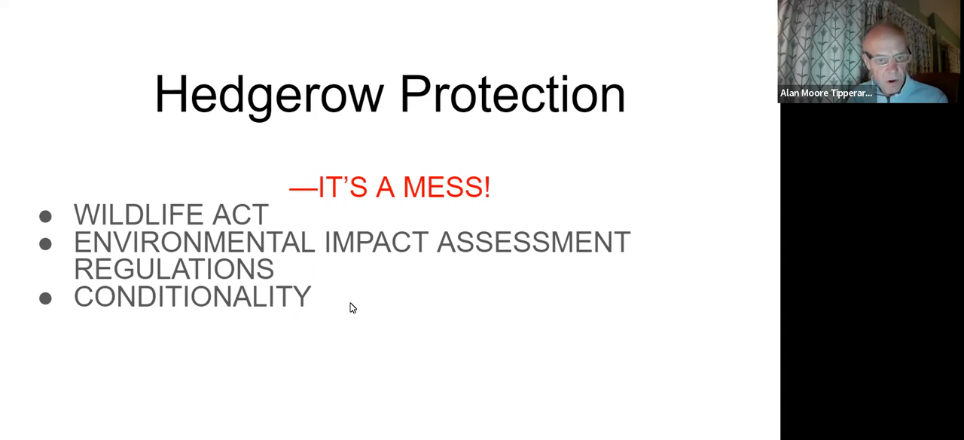
{"action": "mouse_move", "coordinate": [354, 307]}
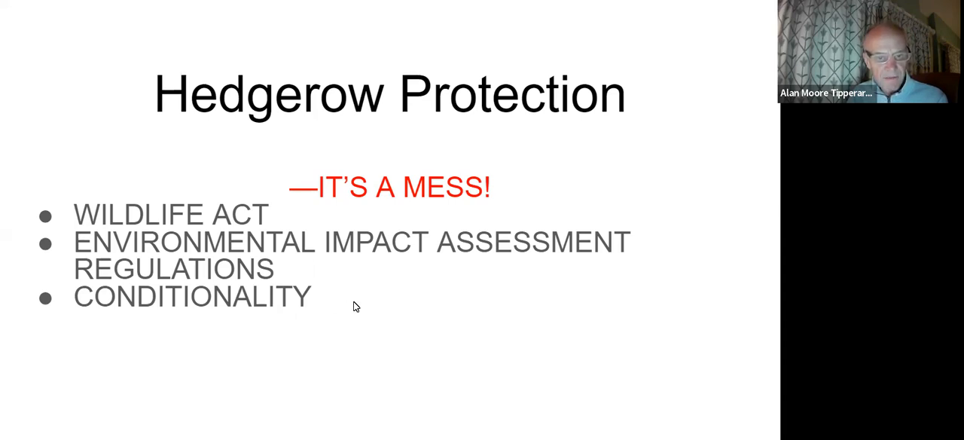
{"action": "mouse_move", "coordinate": [350, 304]}
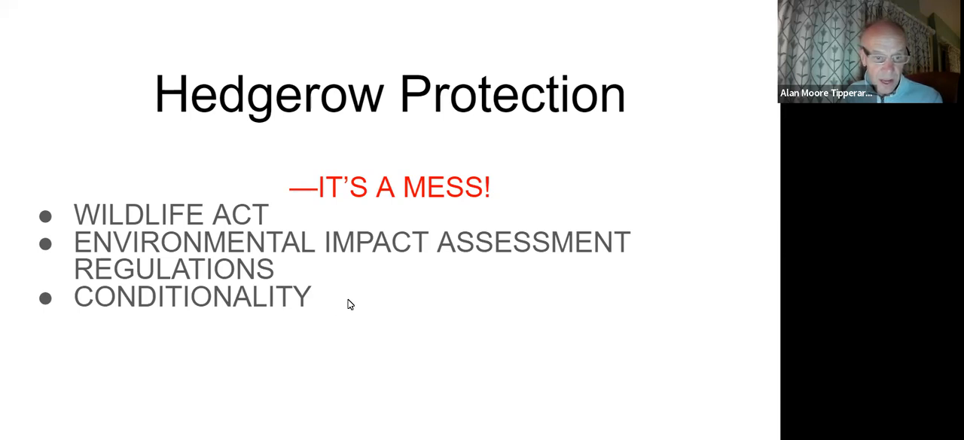
{"action": "mouse_move", "coordinate": [338, 308]}
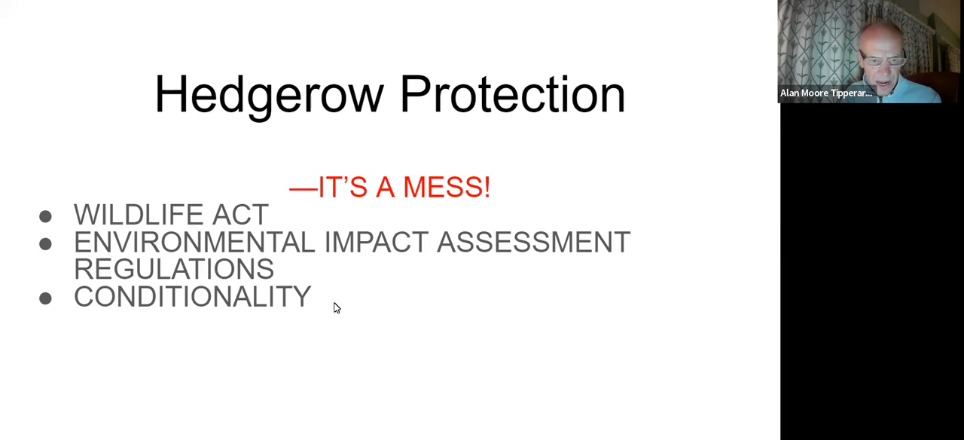
{"action": "mouse_move", "coordinate": [344, 307]}
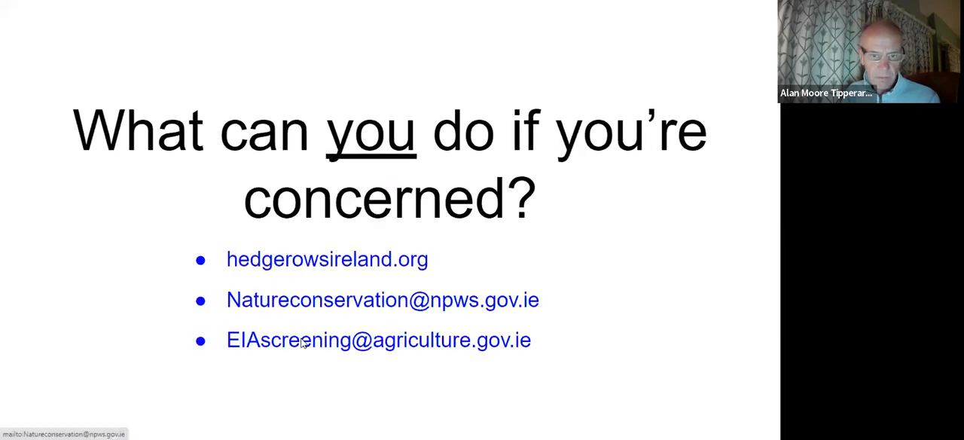
{"action": "mouse_move", "coordinate": [45, 232]}
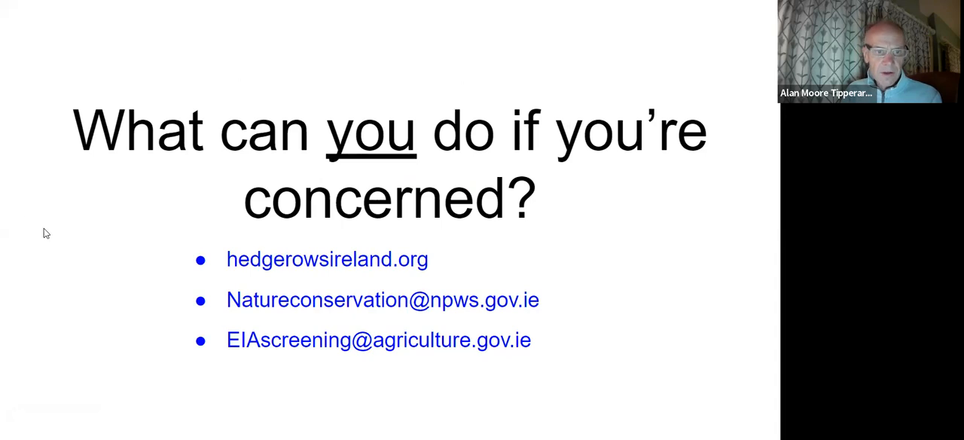
{"action": "mouse_move", "coordinate": [62, 235]}
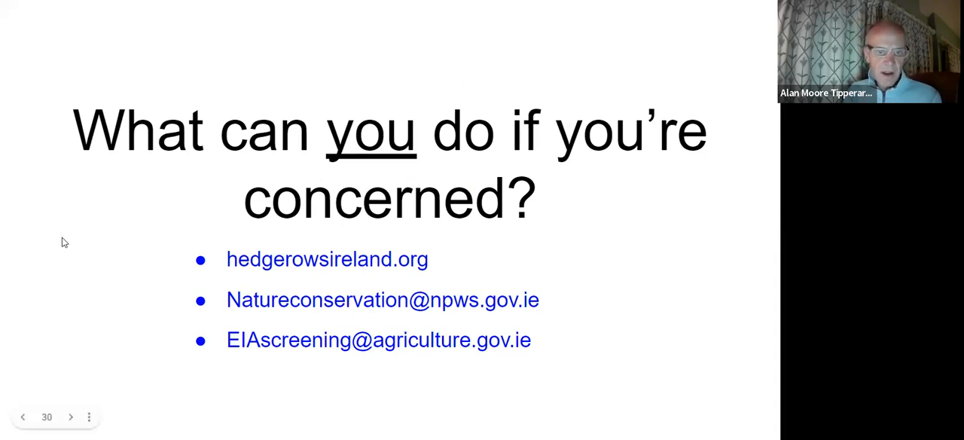
{"action": "mouse_move", "coordinate": [97, 238]}
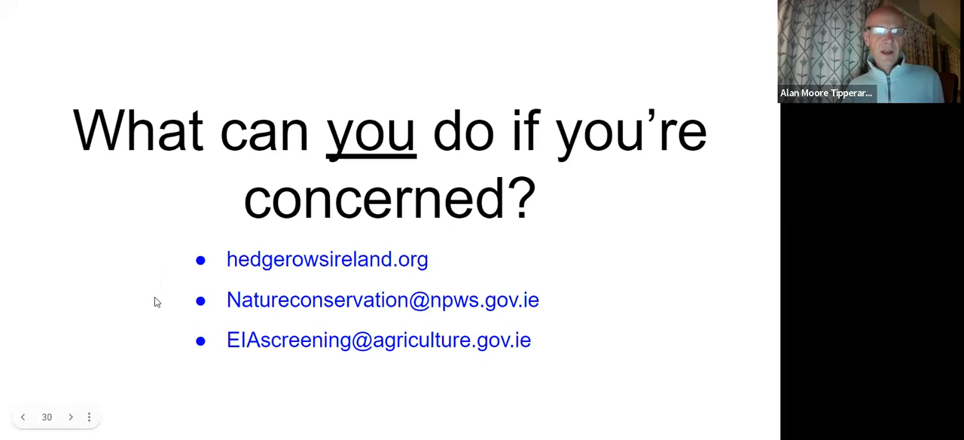
{"action": "mouse_move", "coordinate": [119, 300]}
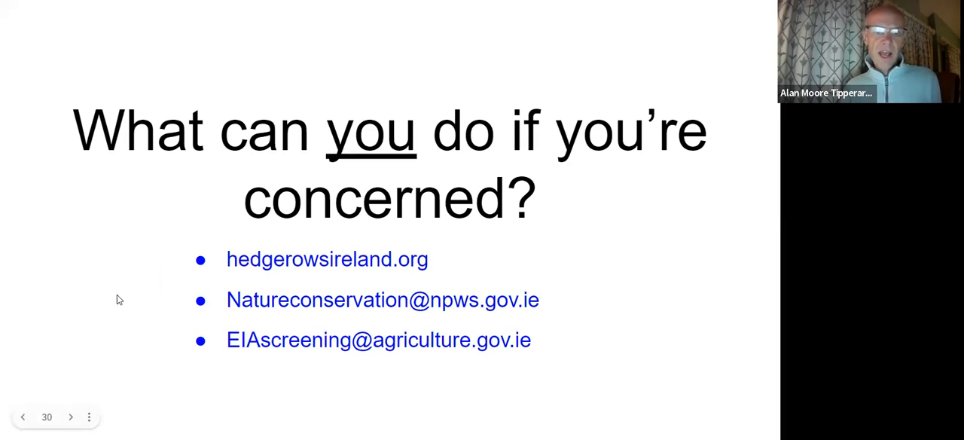
{"action": "mouse_move", "coordinate": [109, 278]}
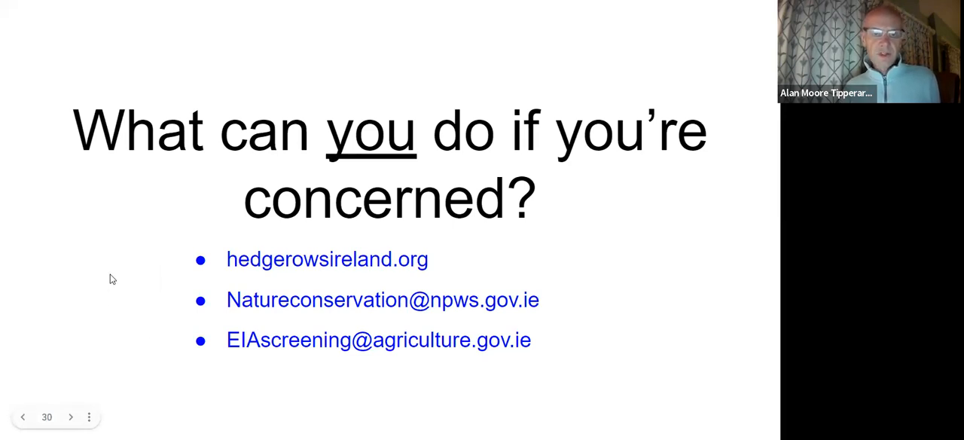
{"action": "mouse_move", "coordinate": [132, 289]}
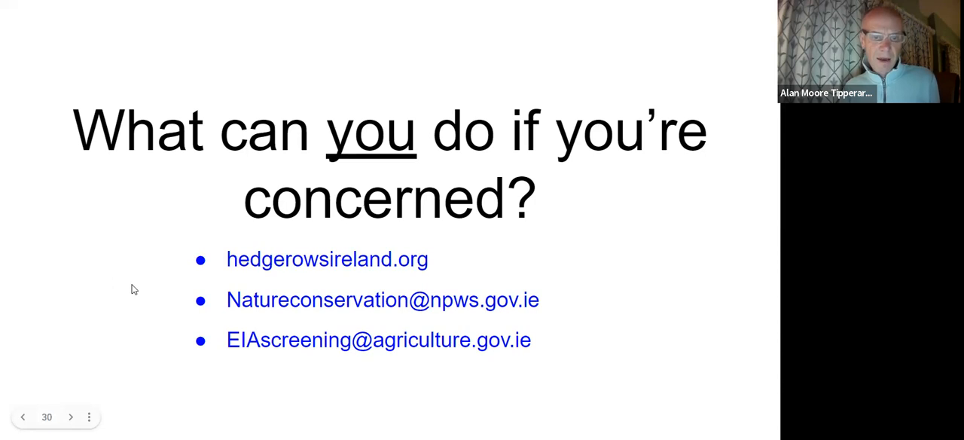
{"action": "mouse_move", "coordinate": [127, 299]}
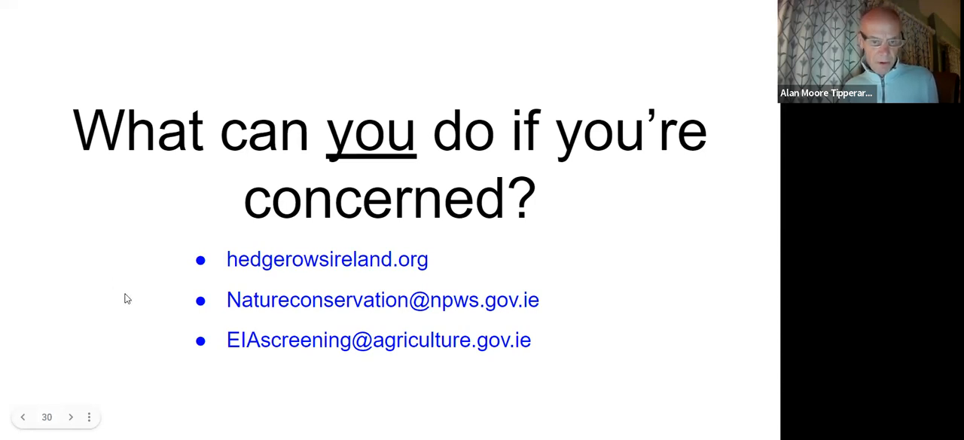
{"action": "mouse_move", "coordinate": [136, 305]}
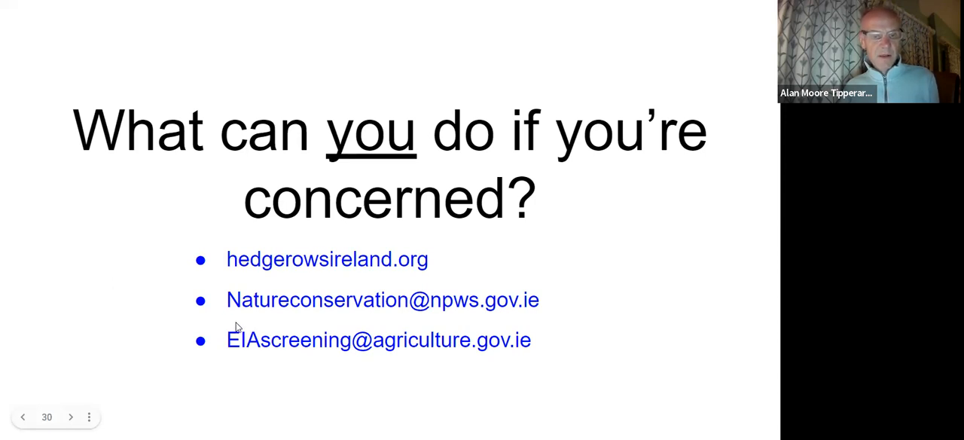
{"action": "mouse_move", "coordinate": [250, 334]}
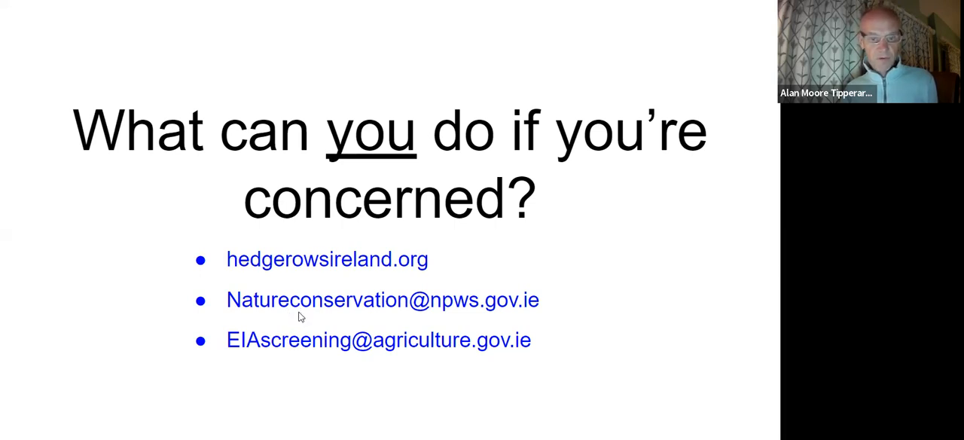
{"action": "mouse_move", "coordinate": [301, 314]}
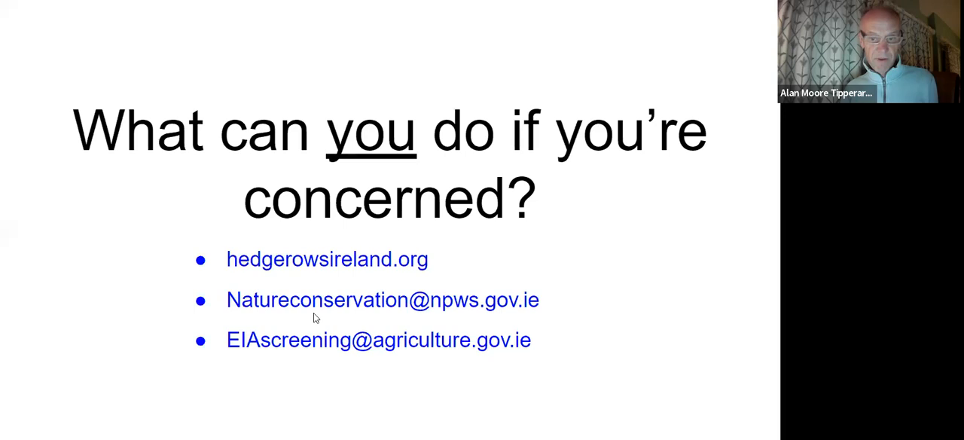
{"action": "mouse_move", "coordinate": [295, 314]}
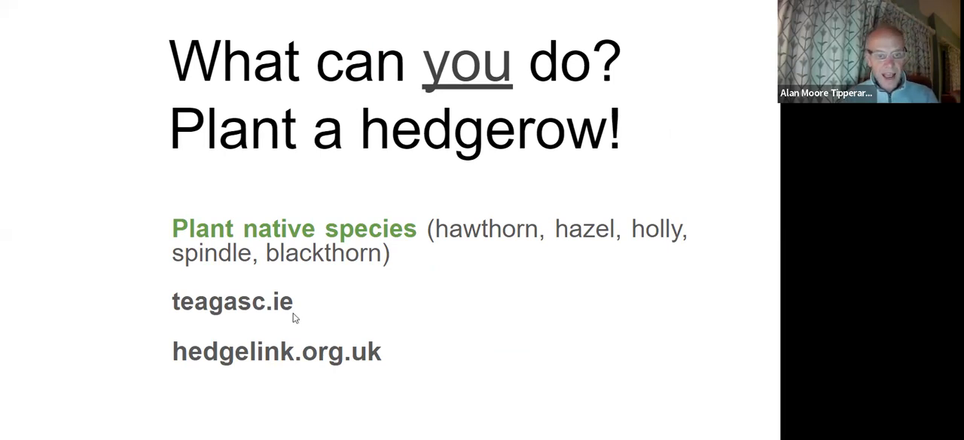
{"action": "mouse_move", "coordinate": [271, 322]}
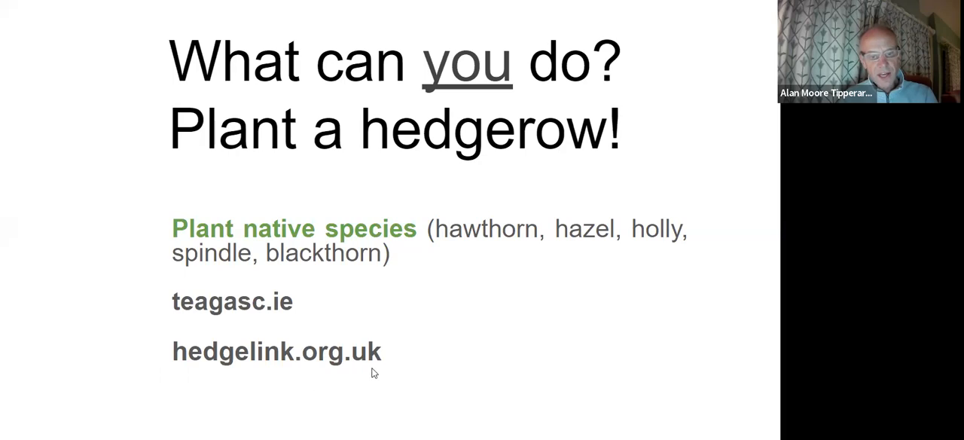
{"action": "mouse_move", "coordinate": [405, 317]}
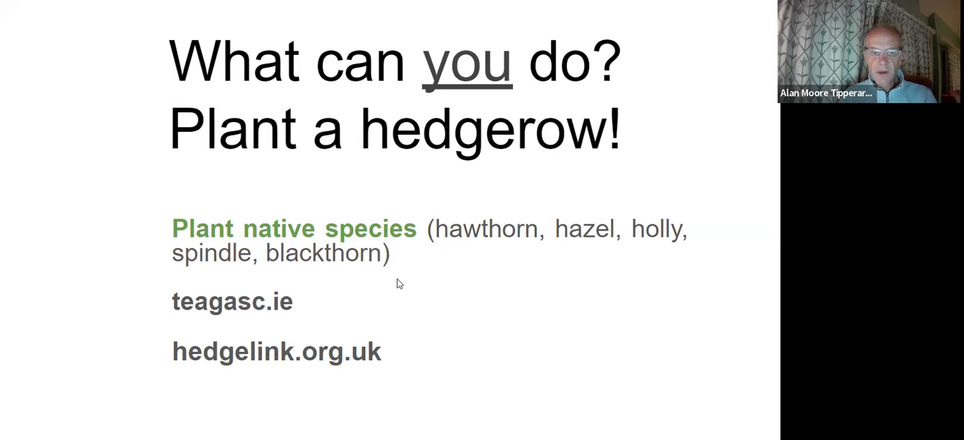
{"action": "mouse_move", "coordinate": [464, 268]}
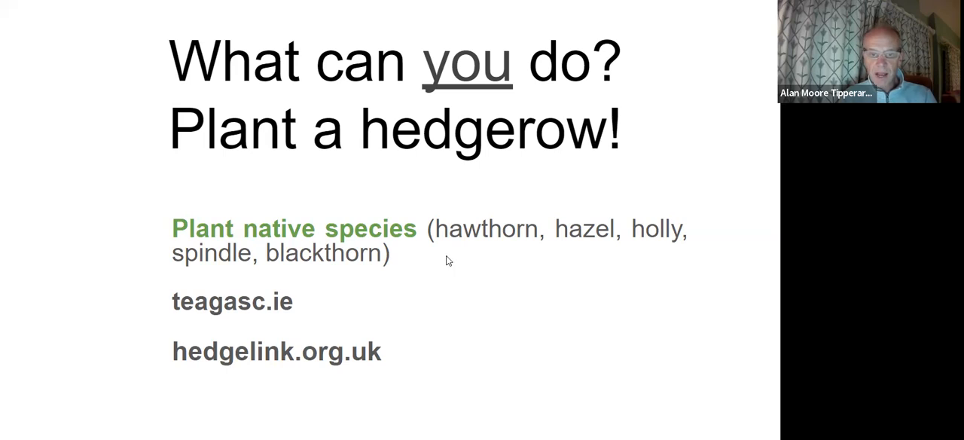
{"action": "mouse_move", "coordinate": [422, 264]}
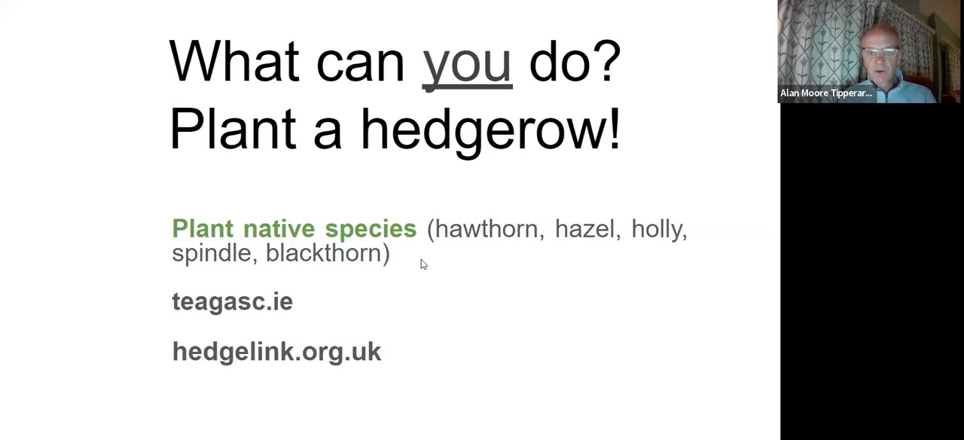
{"action": "mouse_move", "coordinate": [443, 268]}
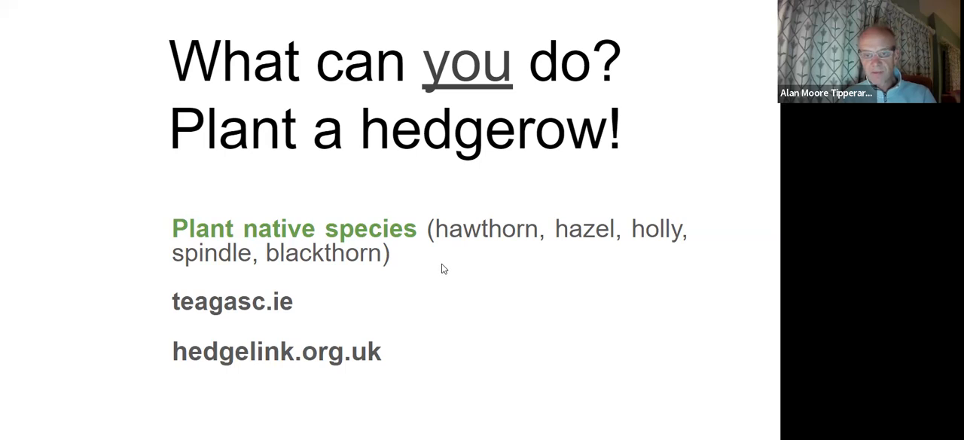
{"action": "mouse_move", "coordinate": [434, 273]}
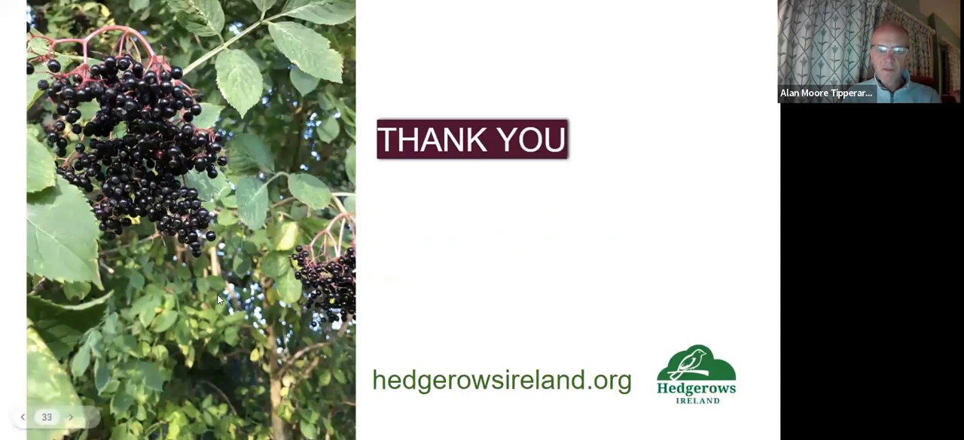
{"action": "mouse_move", "coordinate": [223, 294]}
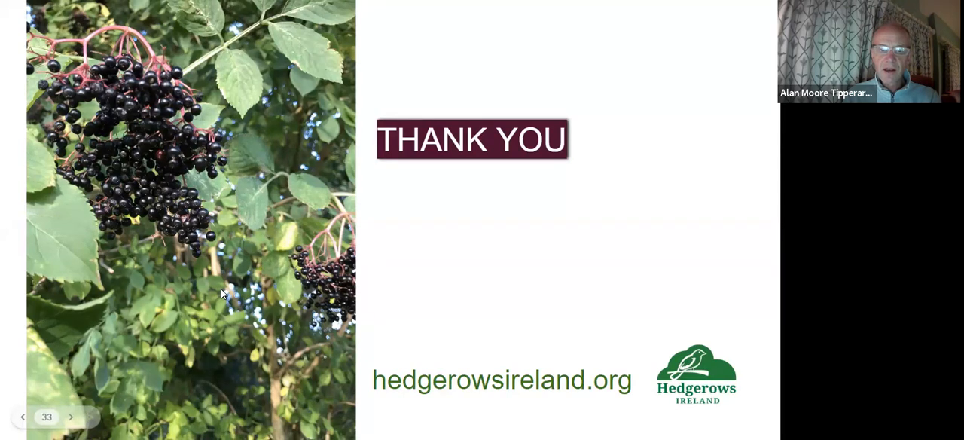
{"action": "left_click", "coordinate": [69, 416]}
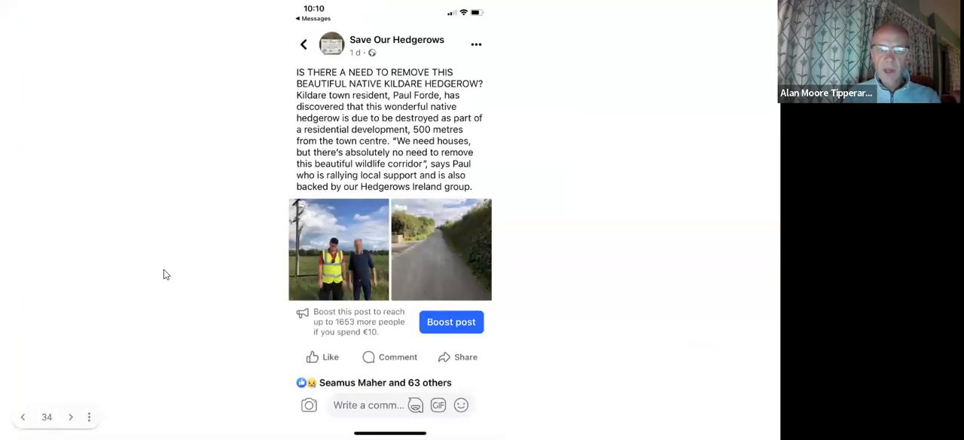
{"action": "mouse_move", "coordinate": [188, 348]}
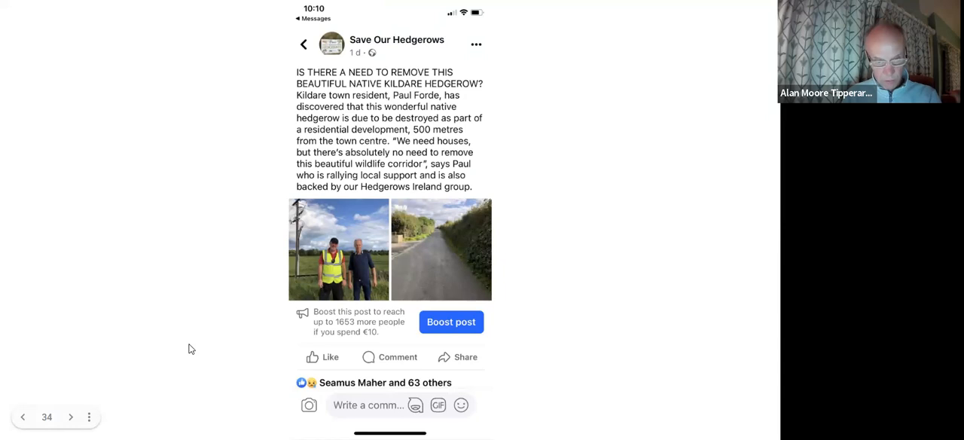
{"action": "mouse_move", "coordinate": [189, 235]}
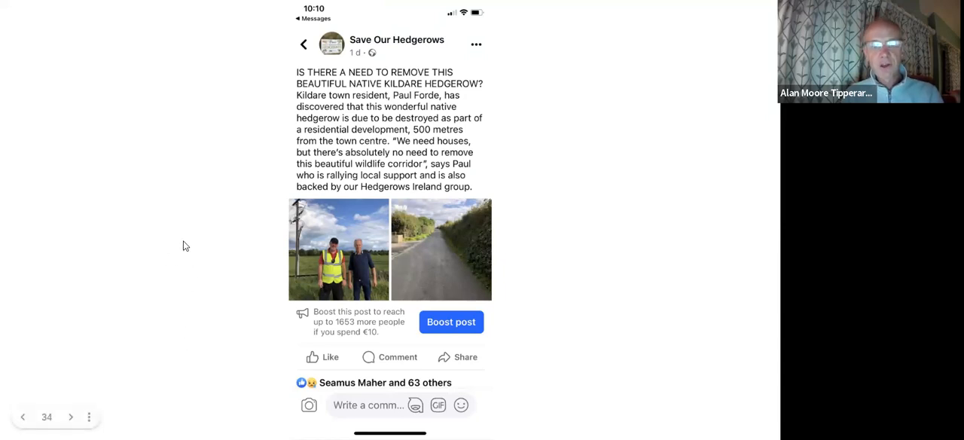
{"action": "mouse_move", "coordinate": [223, 197]}
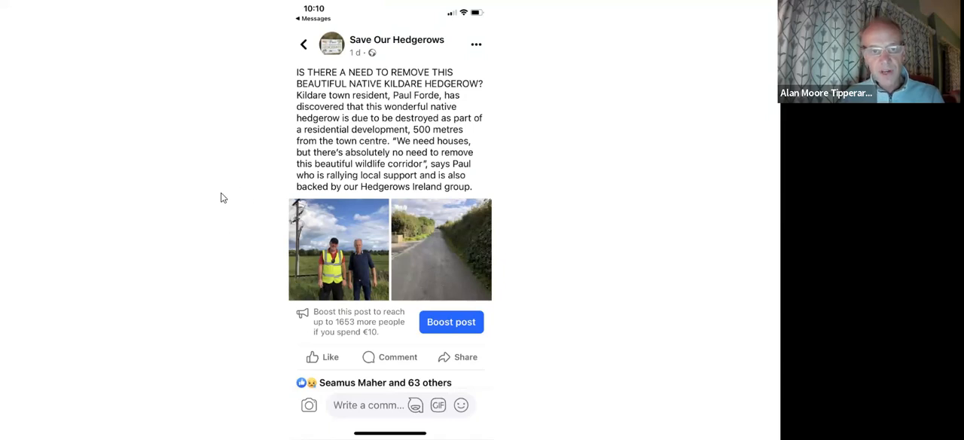
{"action": "mouse_move", "coordinate": [199, 238]}
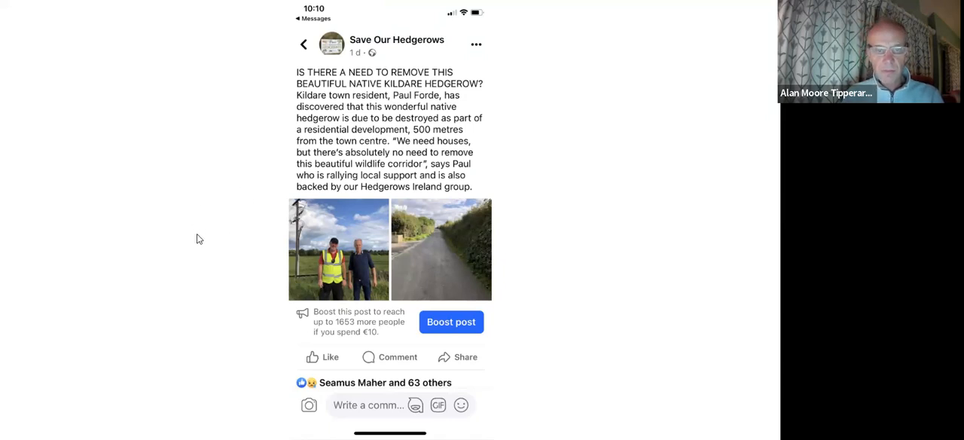
{"action": "mouse_move", "coordinate": [189, 232]}
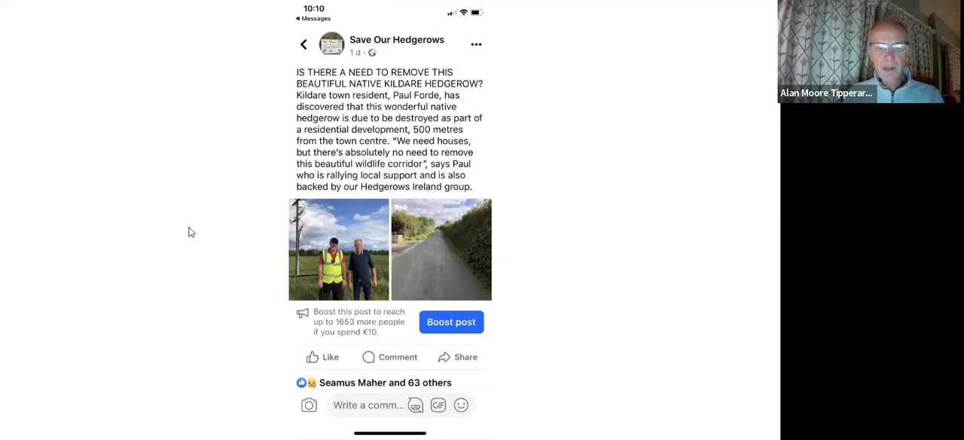
{"action": "mouse_move", "coordinate": [223, 232]}
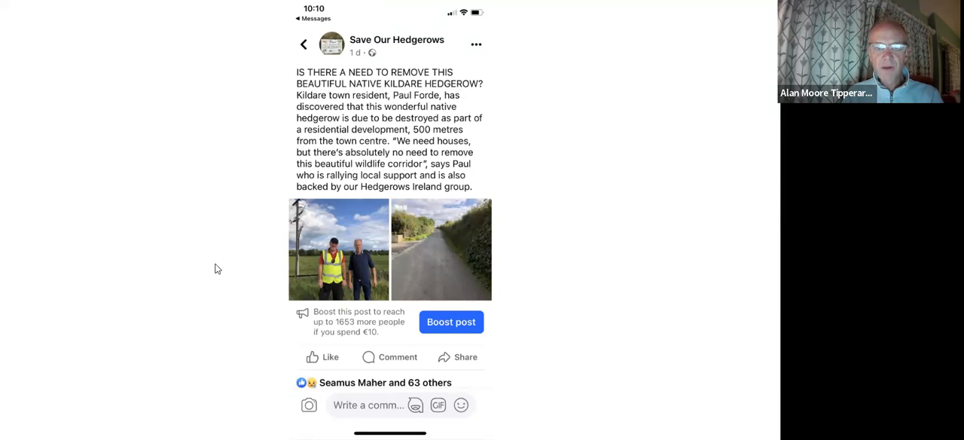
{"action": "mouse_move", "coordinate": [229, 223]}
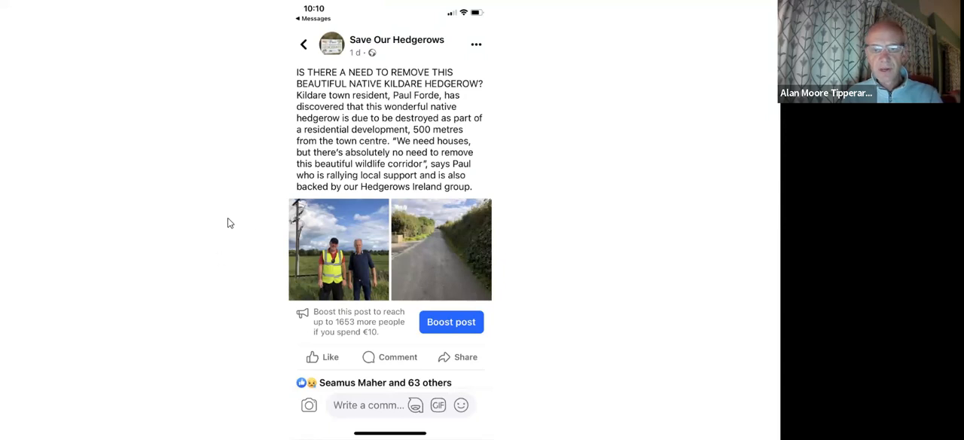
{"action": "mouse_move", "coordinate": [464, 265]}
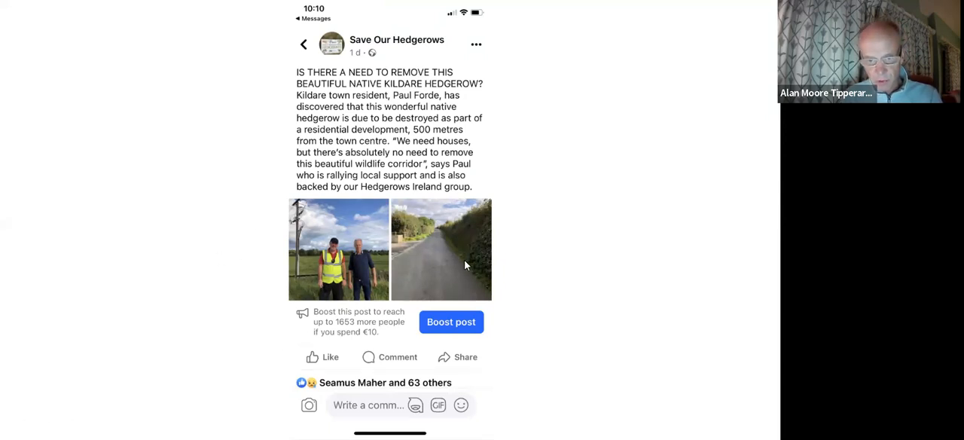
{"action": "mouse_move", "coordinate": [556, 310]}
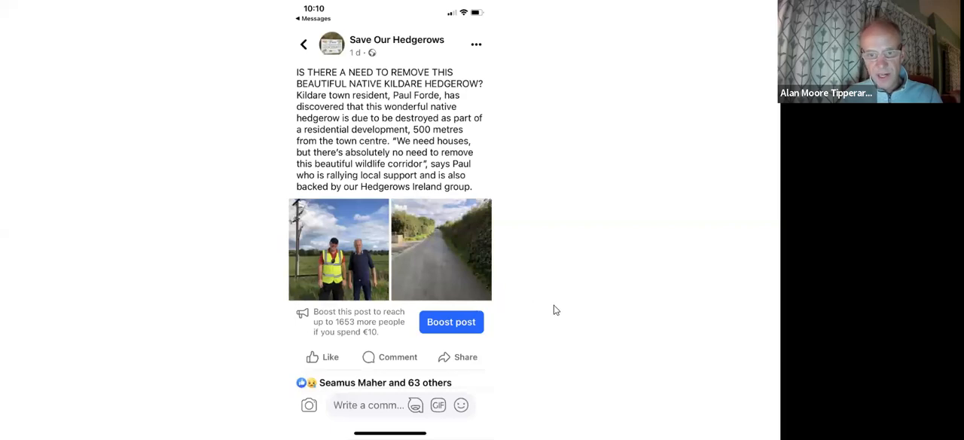
{"action": "mouse_move", "coordinate": [533, 286]}
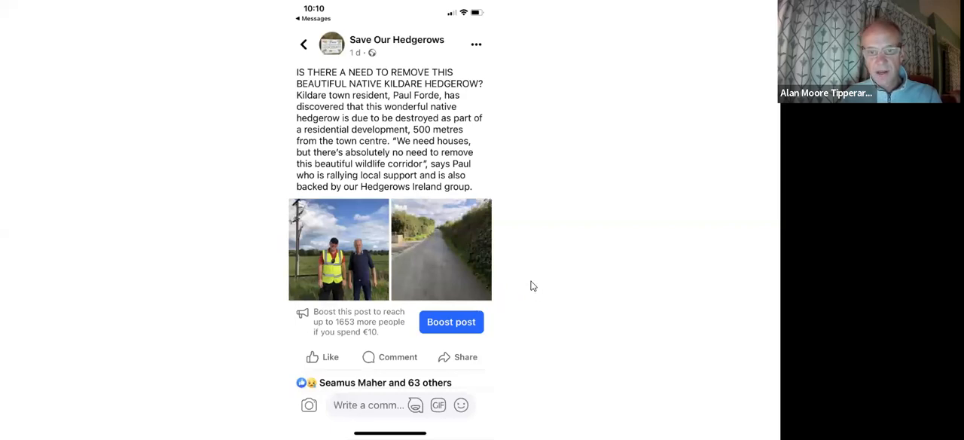
{"action": "mouse_move", "coordinate": [518, 311]}
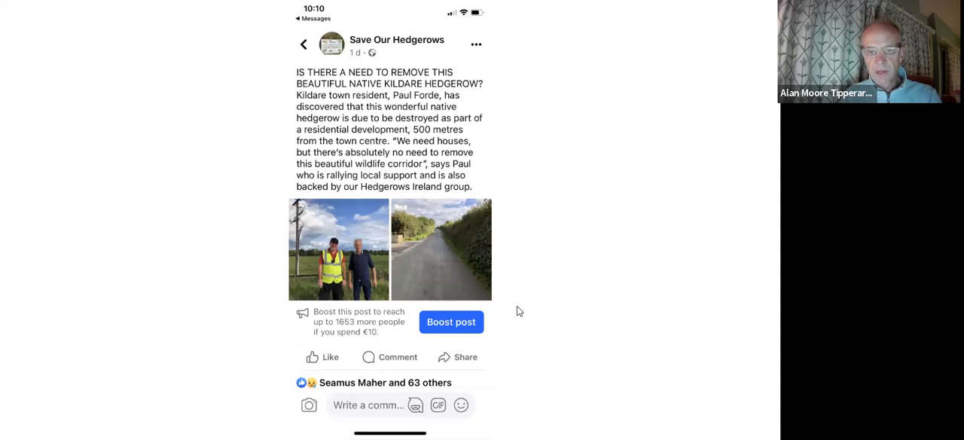
{"action": "mouse_move", "coordinate": [525, 272]}
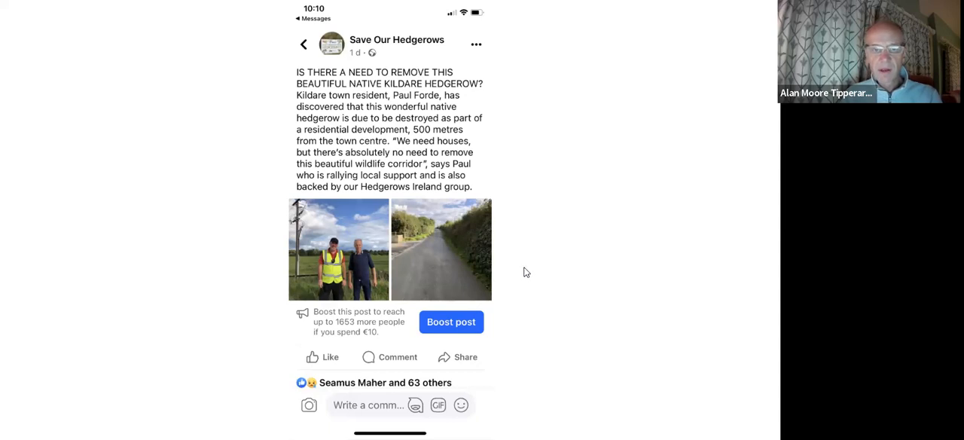
{"action": "mouse_move", "coordinate": [530, 283]}
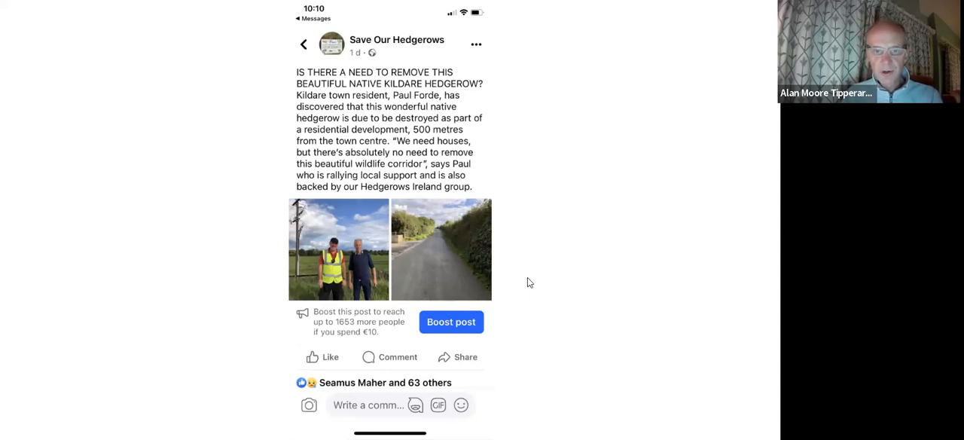
{"action": "mouse_move", "coordinate": [524, 284]}
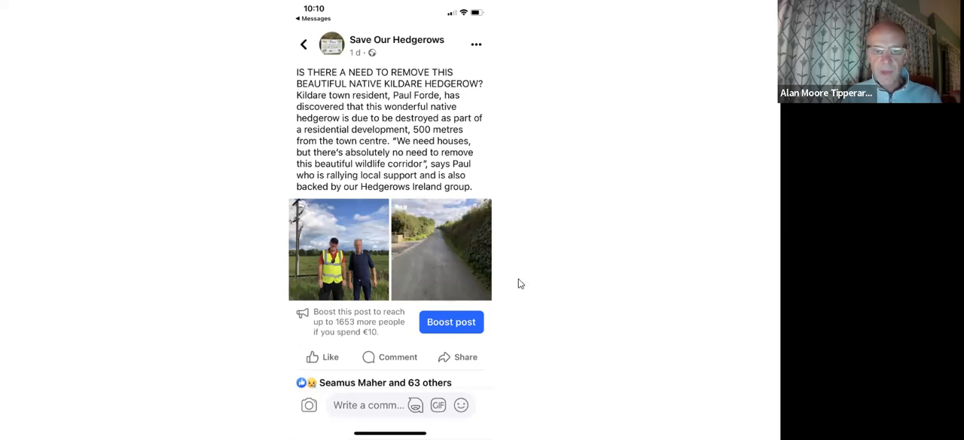
{"action": "mouse_move", "coordinate": [512, 289]}
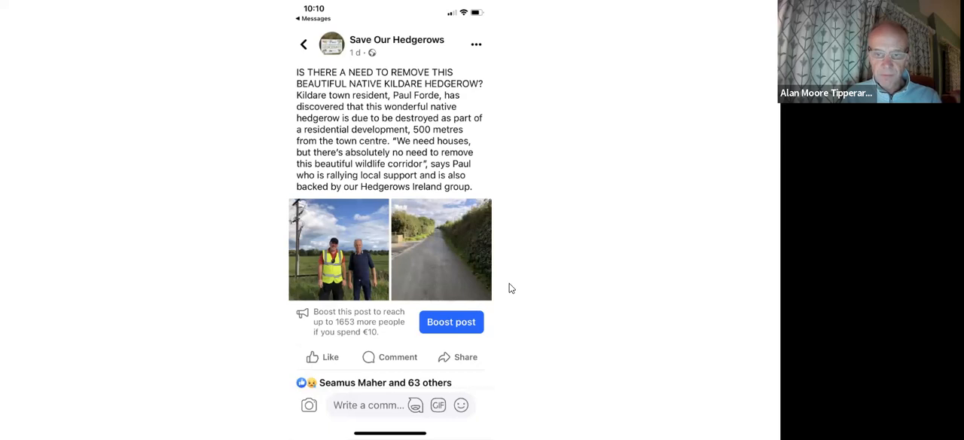
{"action": "left_click", "coordinate": [440, 250]}
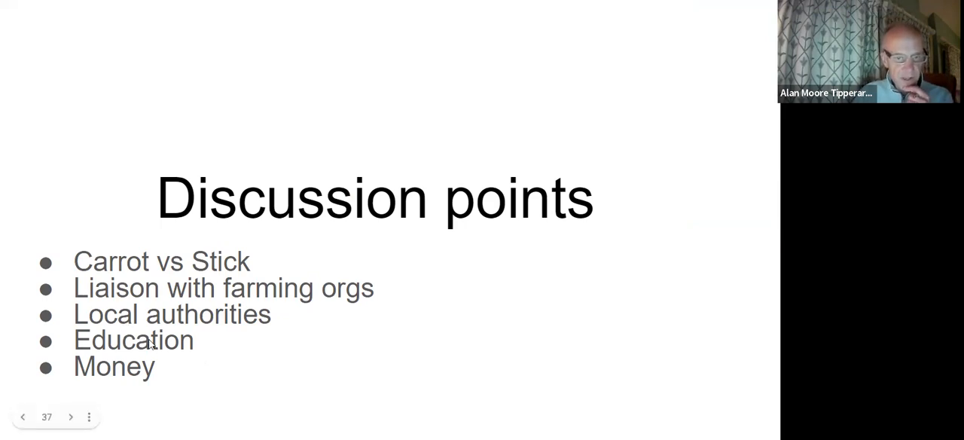
{"action": "mouse_move", "coordinate": [208, 376]}
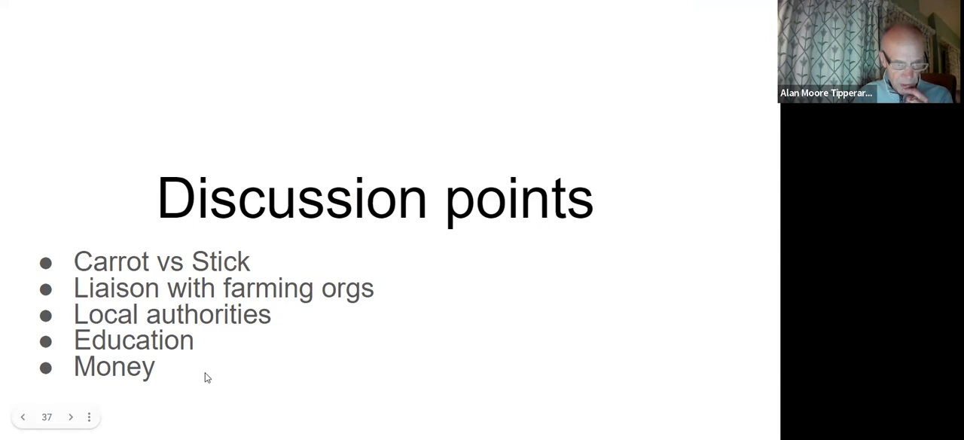
{"action": "mouse_move", "coordinate": [220, 419]}
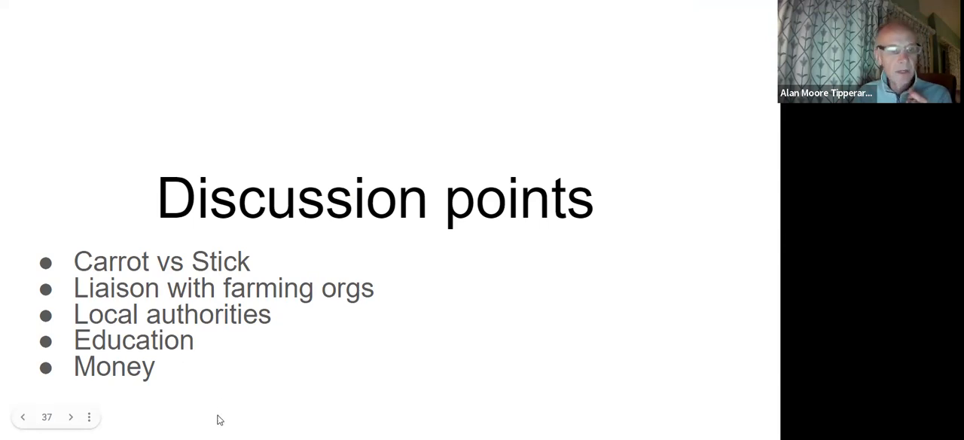
{"action": "mouse_move", "coordinate": [192, 380]}
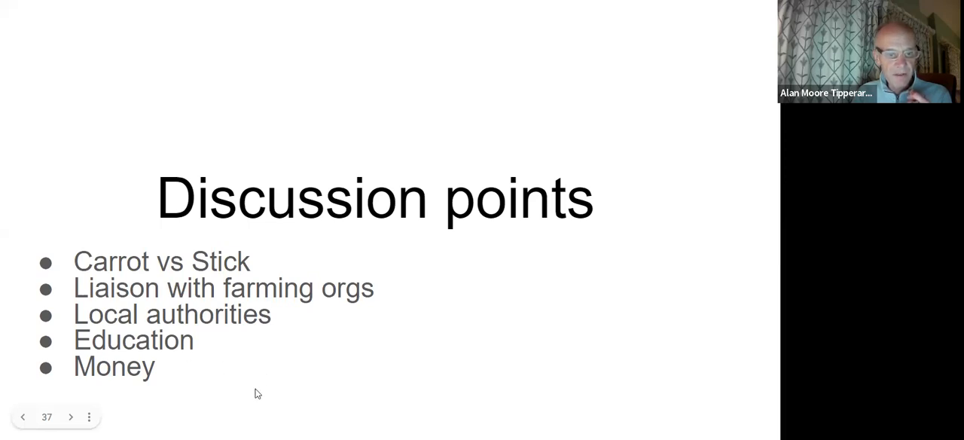
{"action": "mouse_move", "coordinate": [256, 263]}
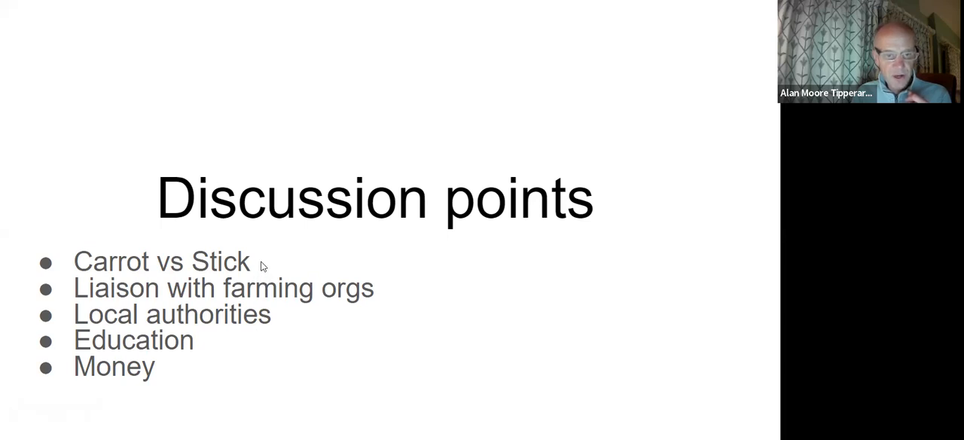
{"action": "mouse_move", "coordinate": [260, 229]}
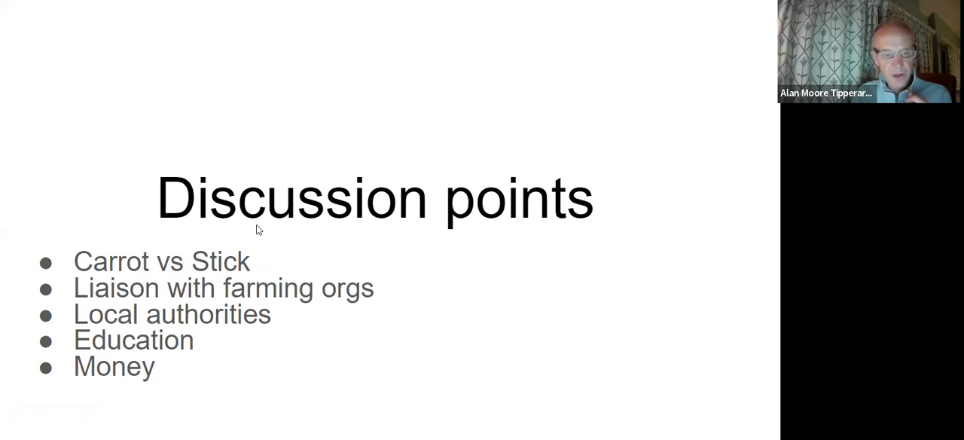
{"action": "mouse_move", "coordinate": [264, 262]}
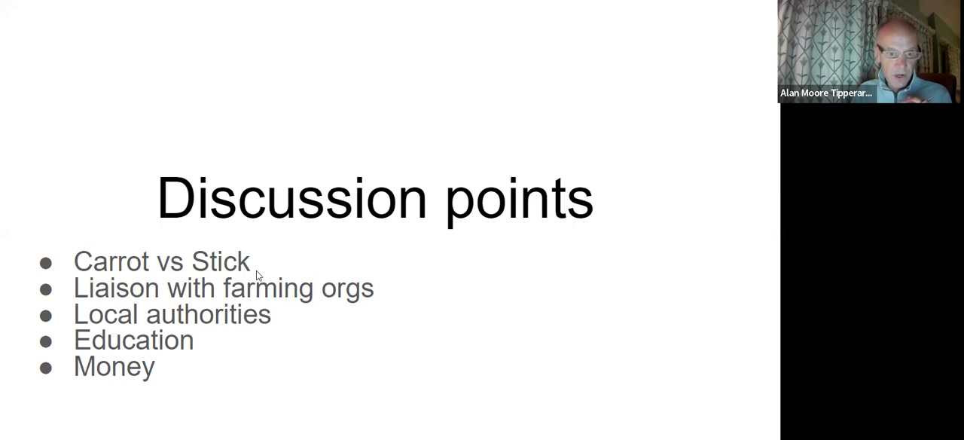
{"action": "mouse_move", "coordinate": [256, 271]}
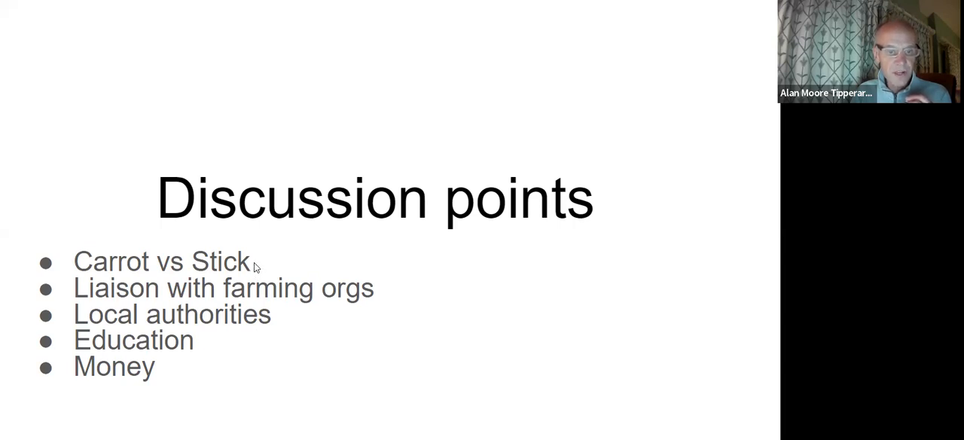
{"action": "mouse_move", "coordinate": [254, 263]}
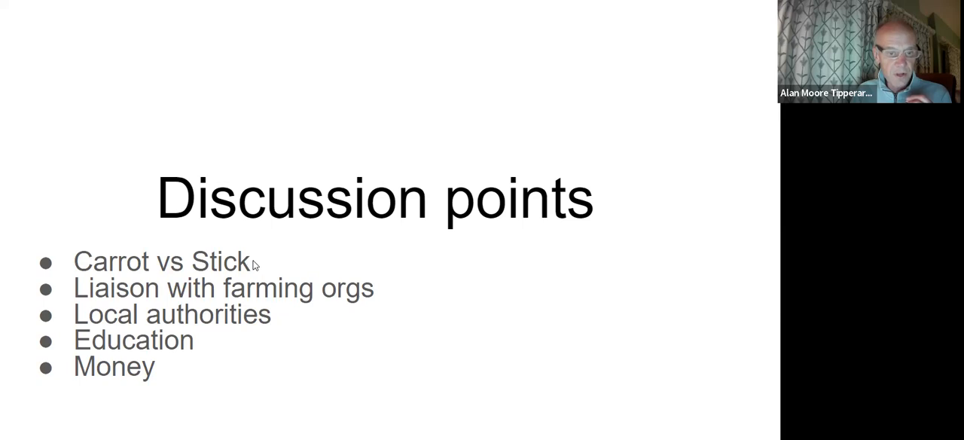
{"action": "mouse_move", "coordinate": [252, 265]}
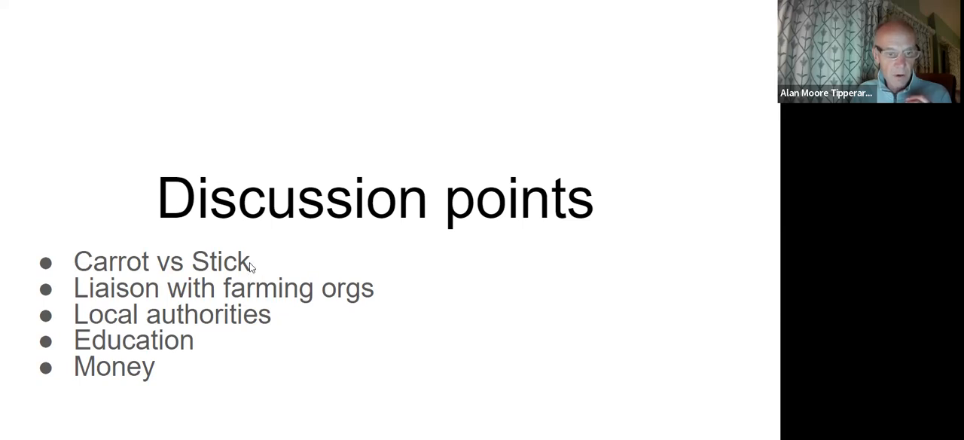
{"action": "mouse_move", "coordinate": [263, 327]}
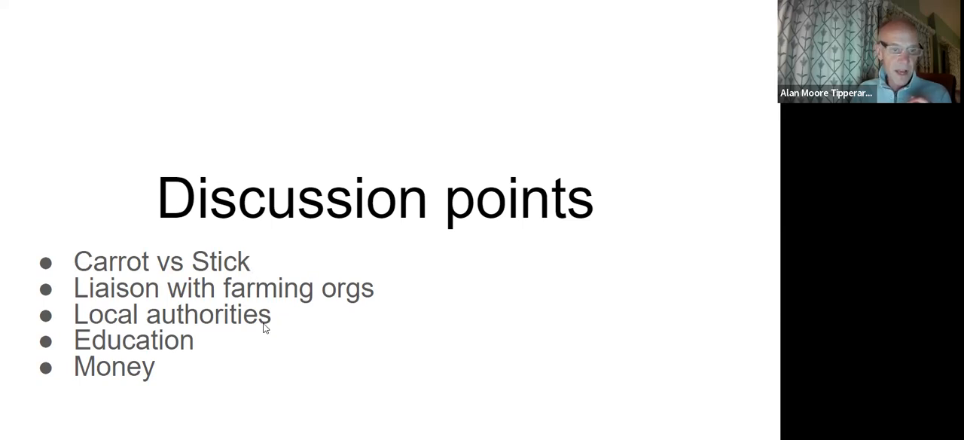
{"action": "mouse_move", "coordinate": [373, 324]}
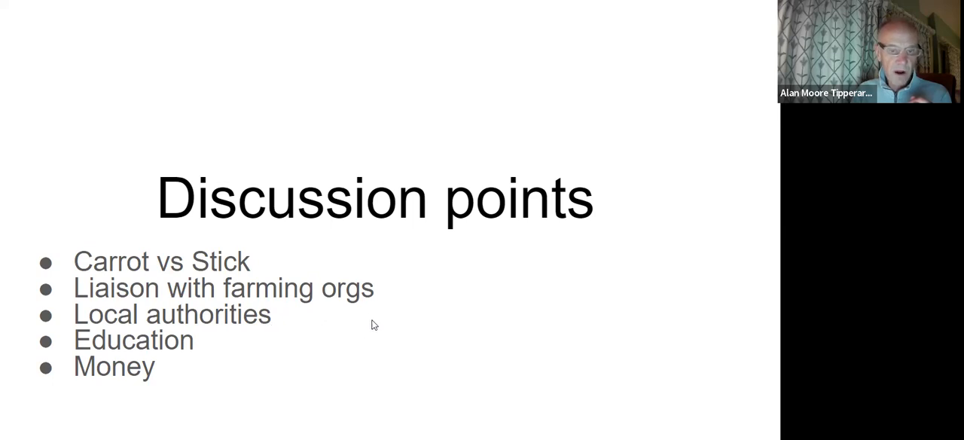
{"action": "mouse_move", "coordinate": [390, 294]}
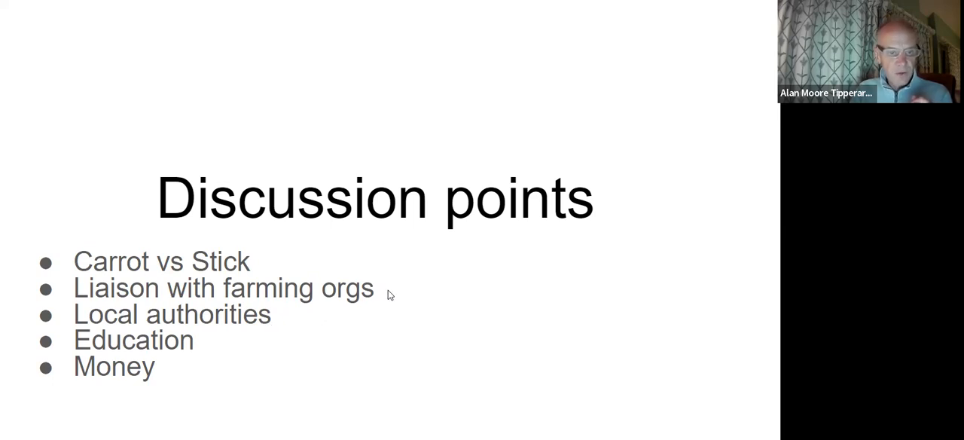
{"action": "mouse_move", "coordinate": [361, 304]}
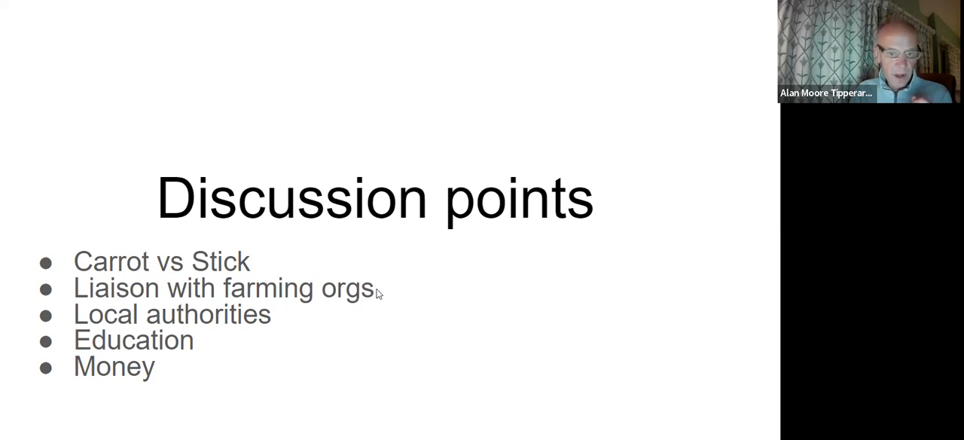
{"action": "mouse_move", "coordinate": [392, 295]}
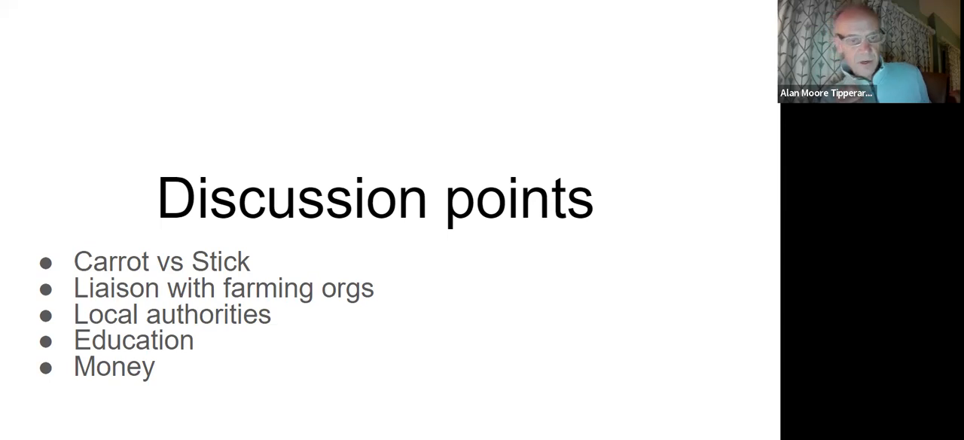
{"action": "mouse_move", "coordinate": [296, 325]}
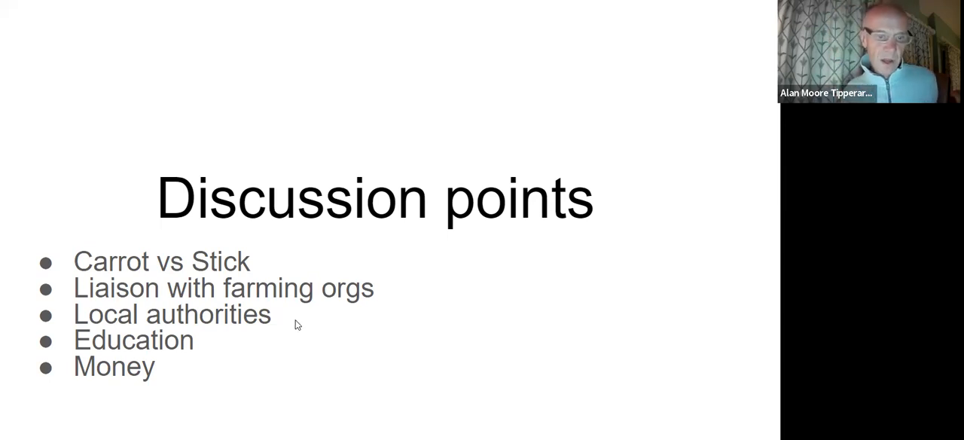
{"action": "mouse_move", "coordinate": [277, 323]}
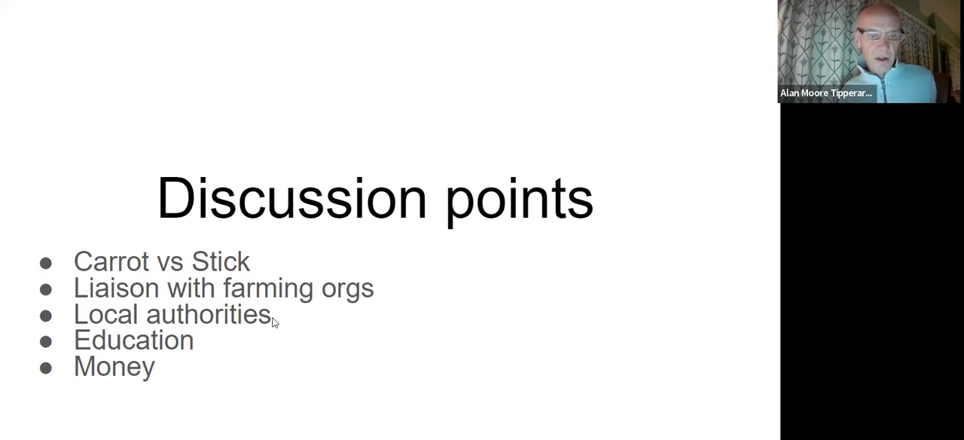
{"action": "mouse_move", "coordinate": [273, 320]}
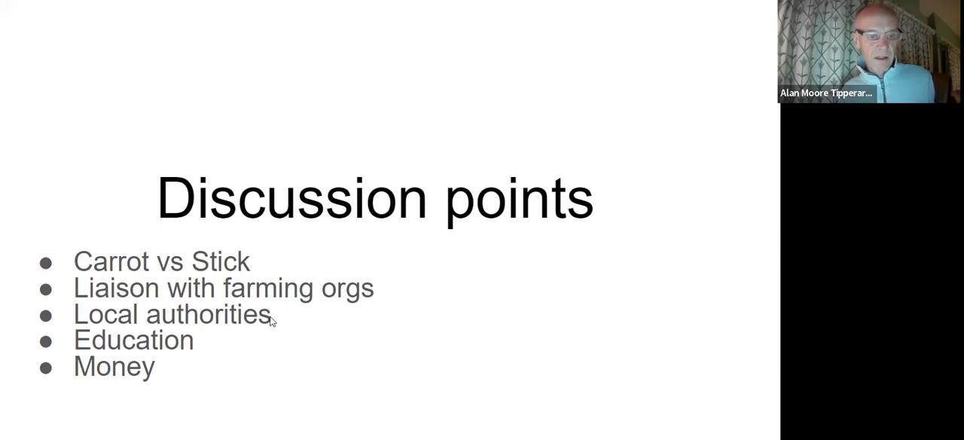
{"action": "mouse_move", "coordinate": [223, 344]}
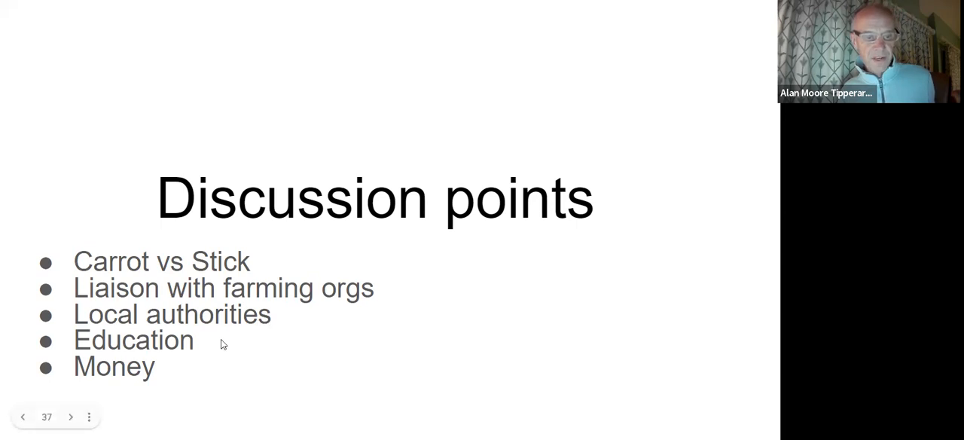
{"action": "mouse_move", "coordinate": [264, 369]}
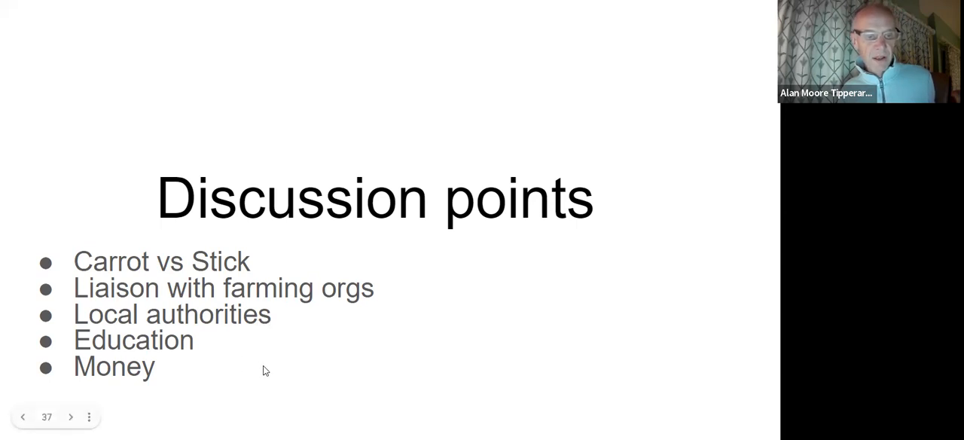
{"action": "mouse_move", "coordinate": [253, 378]}
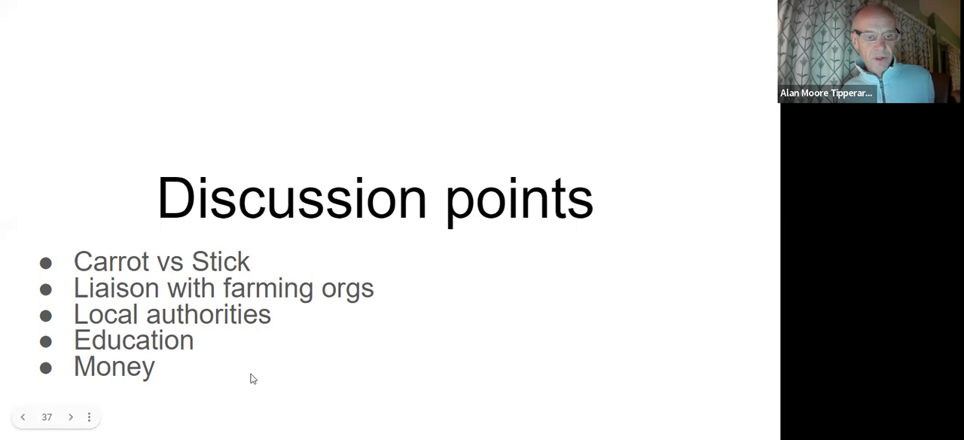
{"action": "mouse_move", "coordinate": [274, 353]}
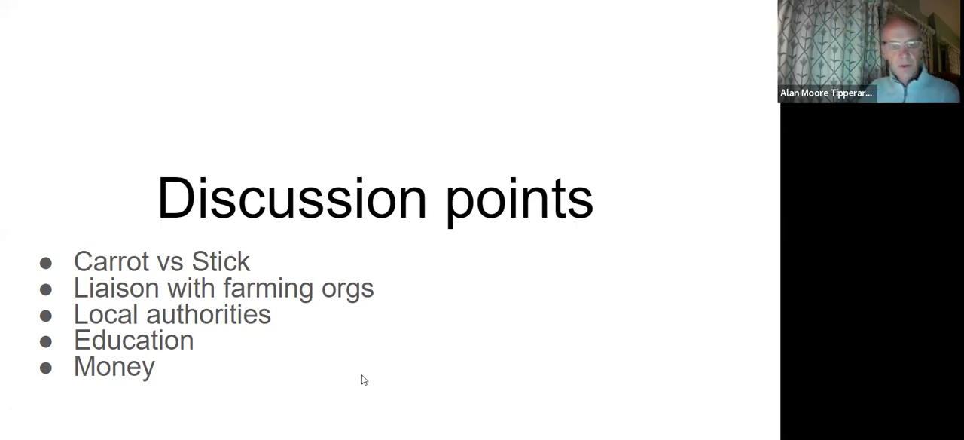
{"action": "mouse_move", "coordinate": [504, 377]}
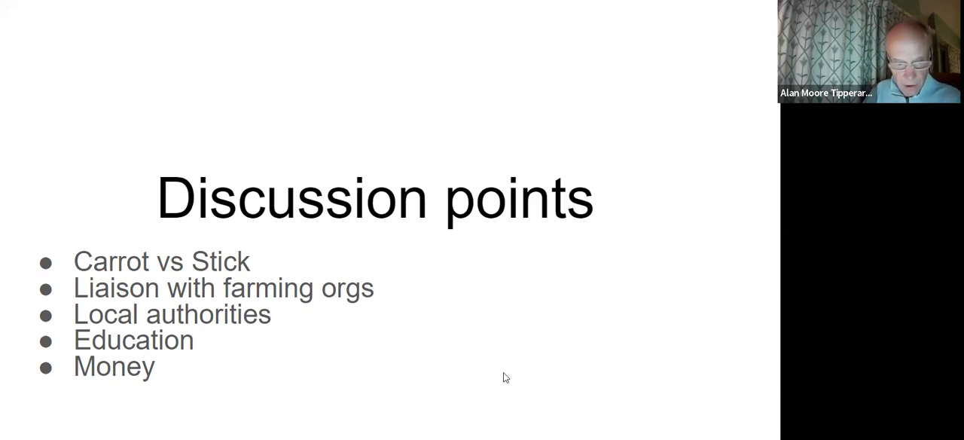
{"action": "mouse_move", "coordinate": [561, 331]}
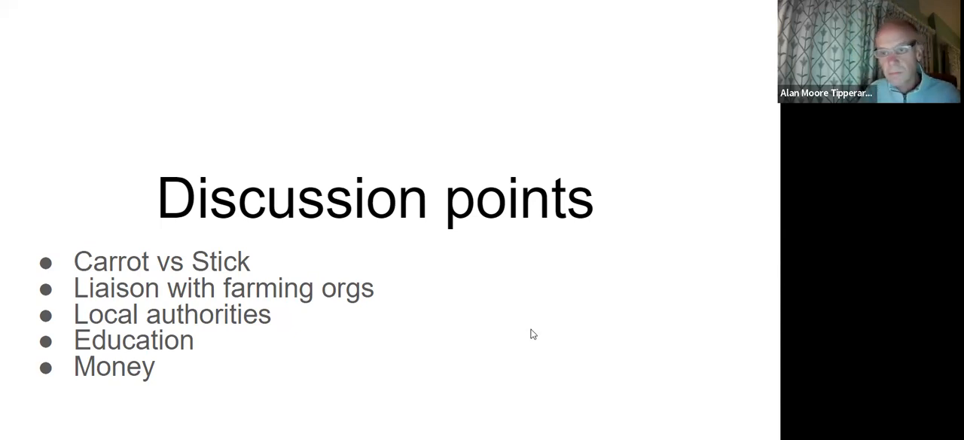
{"action": "mouse_move", "coordinate": [540, 345]}
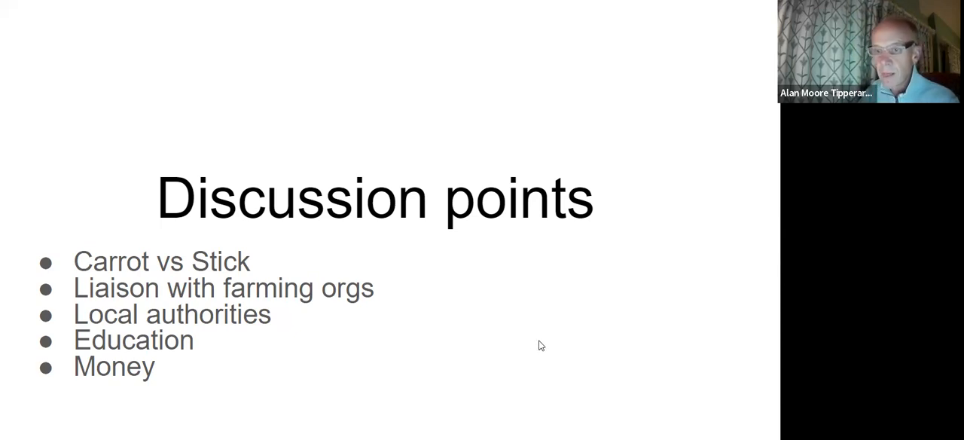
{"action": "mouse_move", "coordinate": [504, 344]}
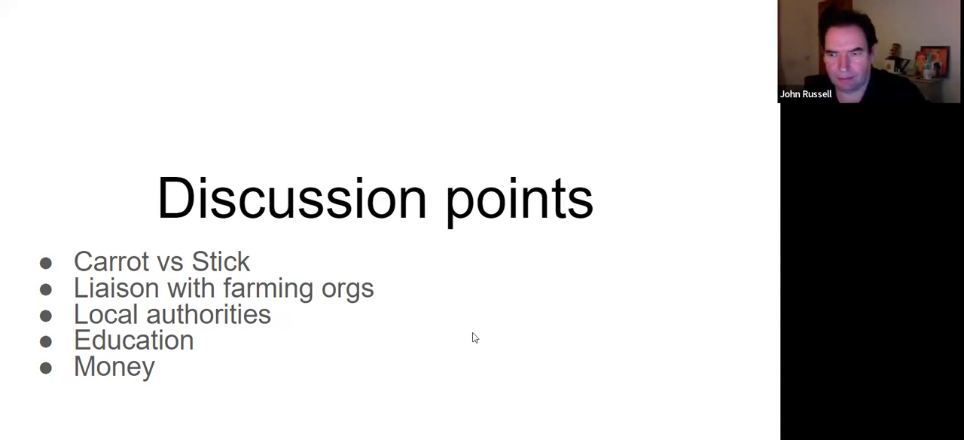
{"action": "mouse_move", "coordinate": [455, 340]}
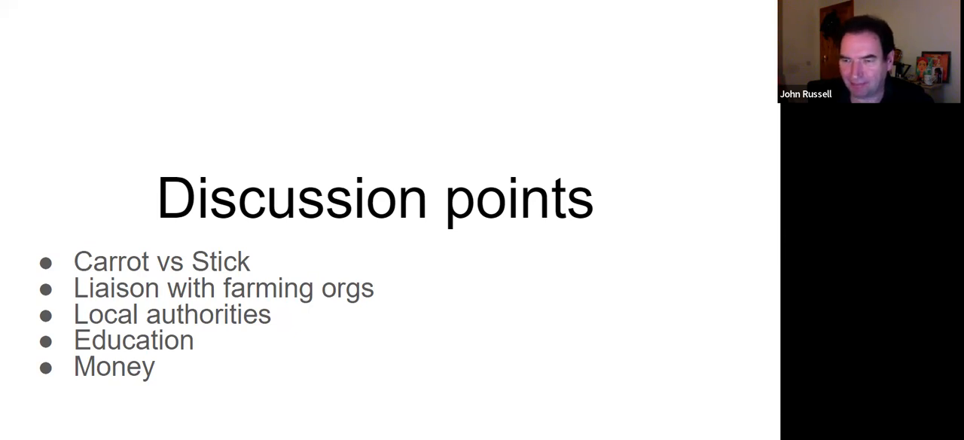
{"action": "mouse_move", "coordinate": [440, 385]}
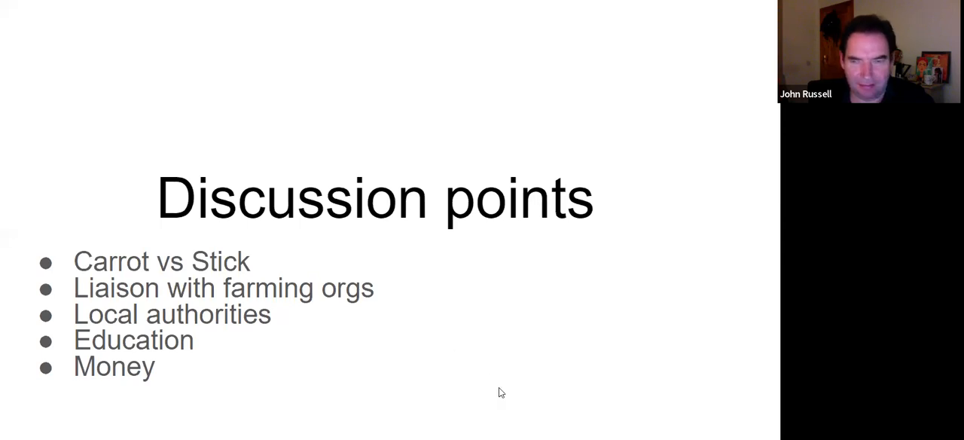
{"action": "mouse_move", "coordinate": [489, 373]}
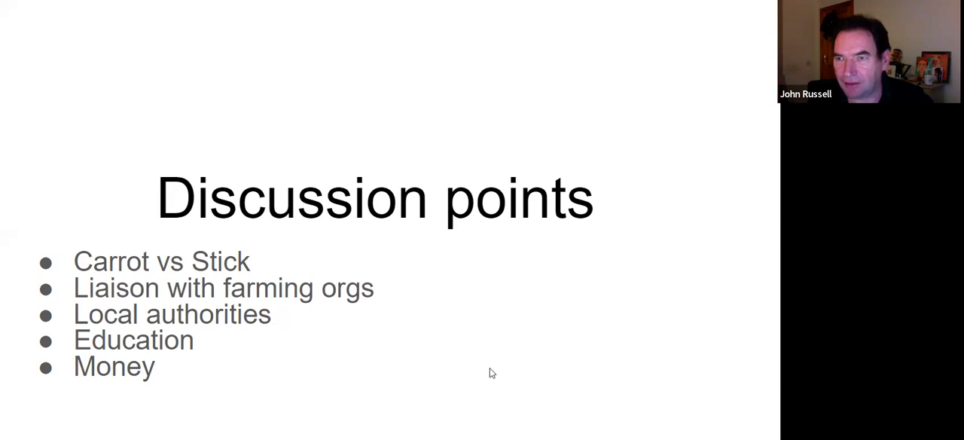
{"action": "mouse_move", "coordinate": [461, 354]}
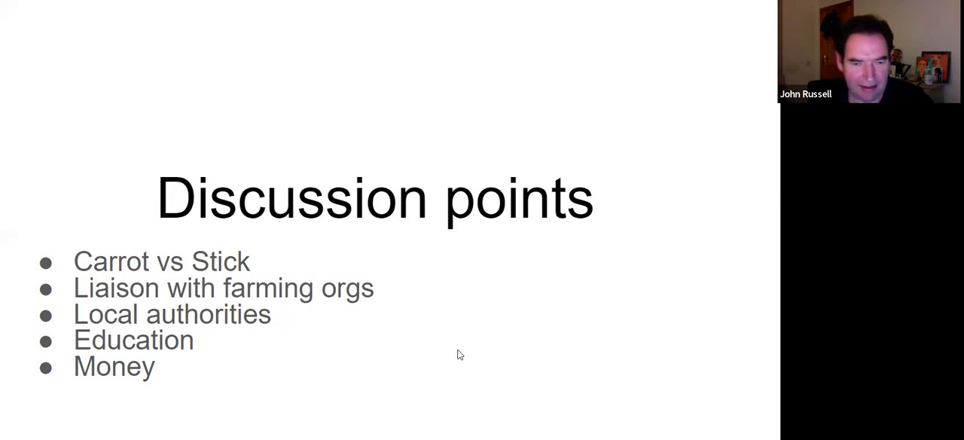
{"action": "mouse_move", "coordinate": [437, 365]}
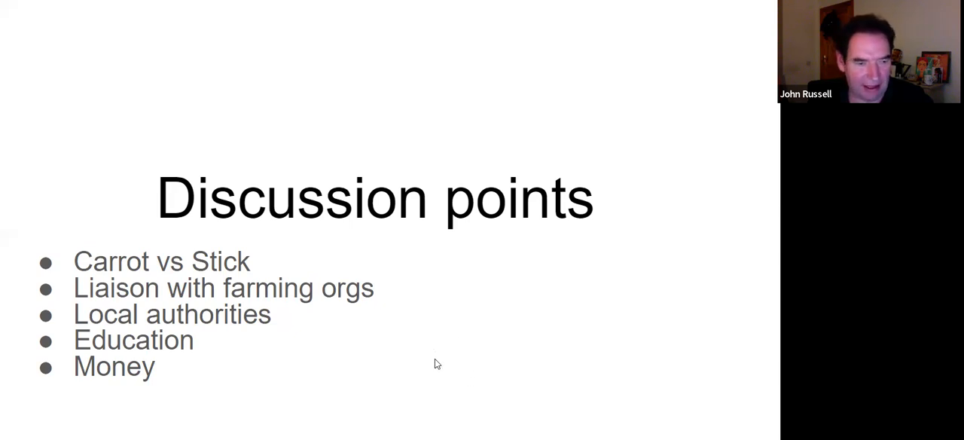
{"action": "mouse_move", "coordinate": [469, 362]}
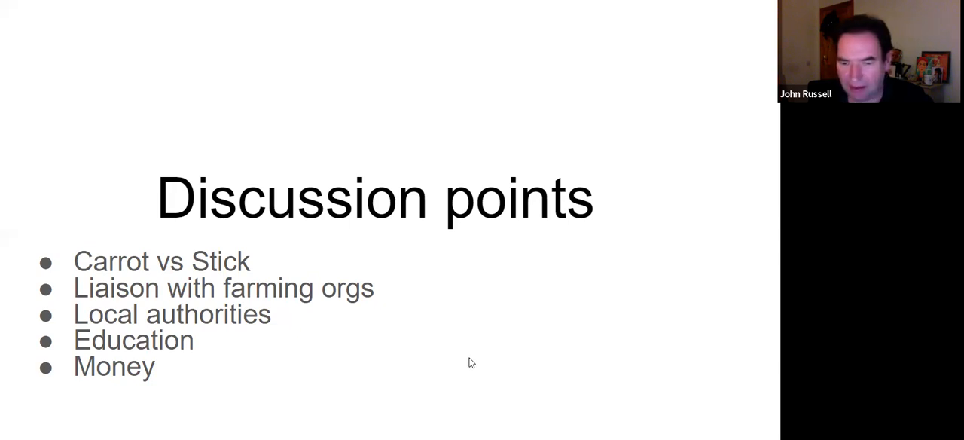
{"action": "mouse_move", "coordinate": [518, 312]}
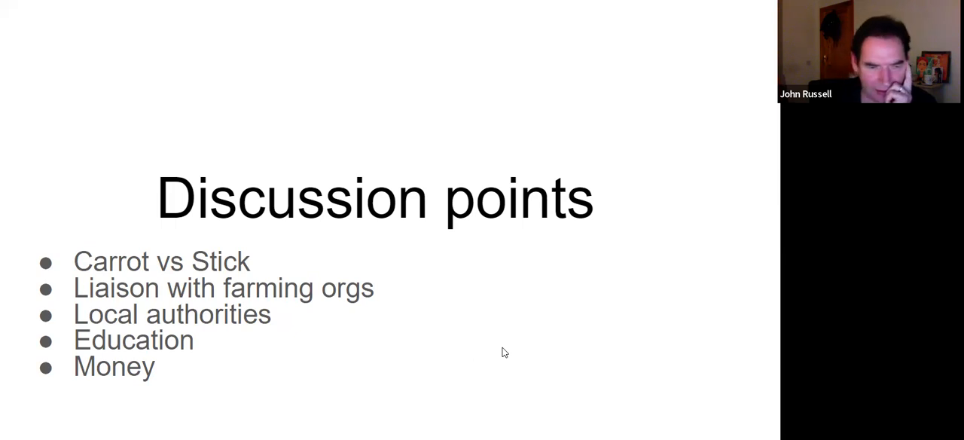
{"action": "mouse_move", "coordinate": [496, 344]}
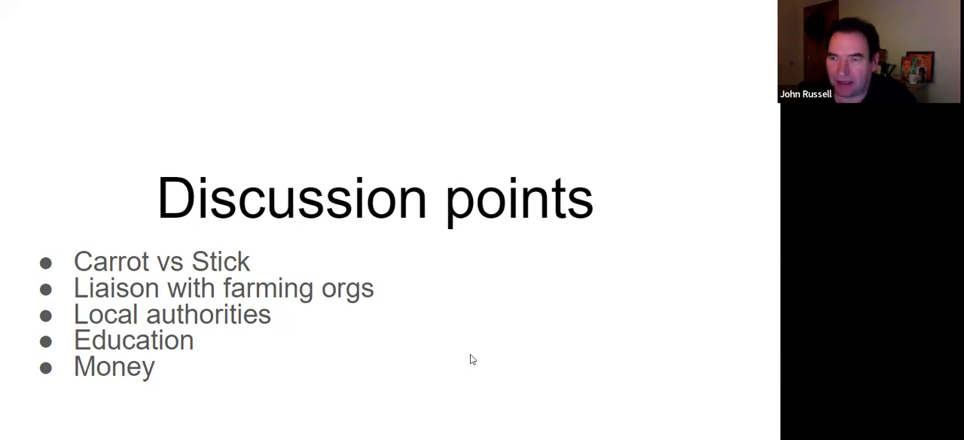
{"action": "mouse_move", "coordinate": [464, 367]}
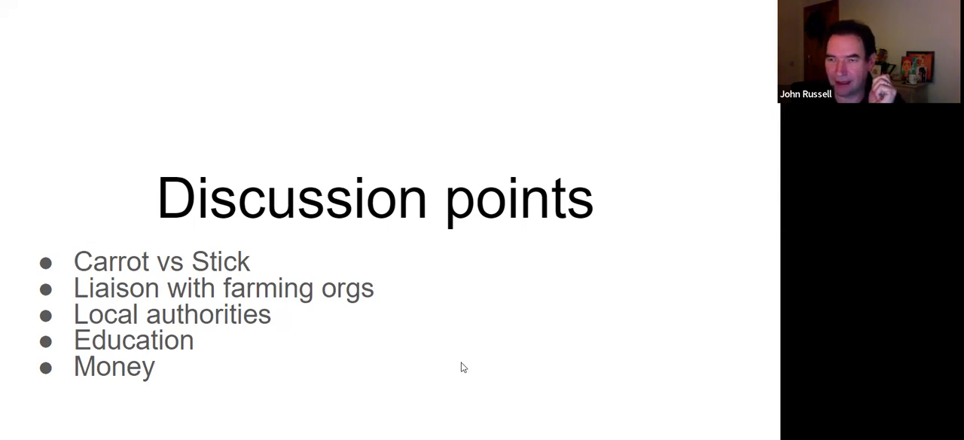
{"action": "mouse_move", "coordinate": [434, 347]}
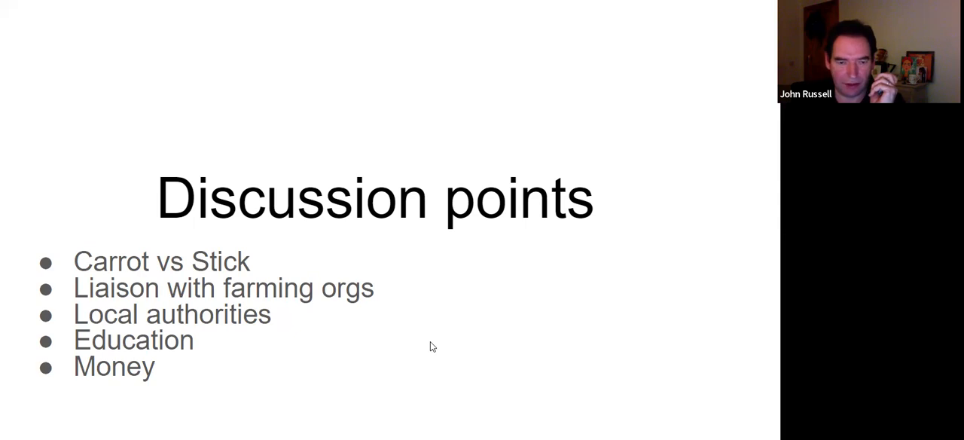
{"action": "mouse_move", "coordinate": [509, 326]}
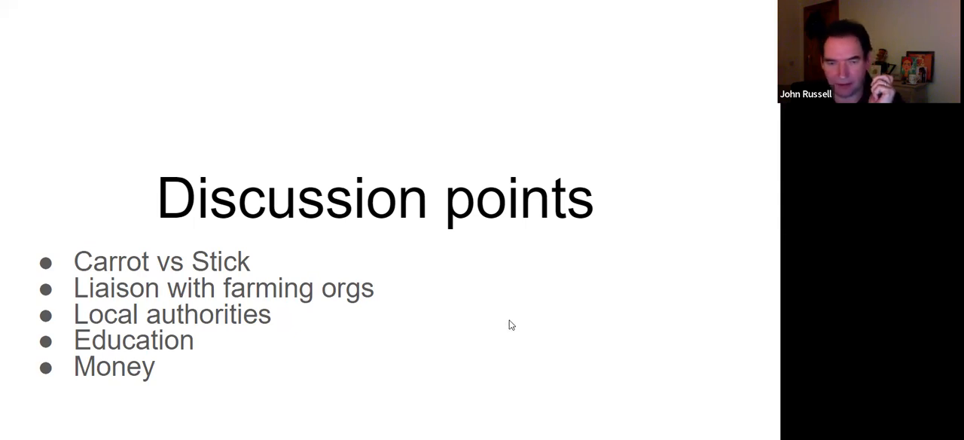
{"action": "mouse_move", "coordinate": [494, 326]}
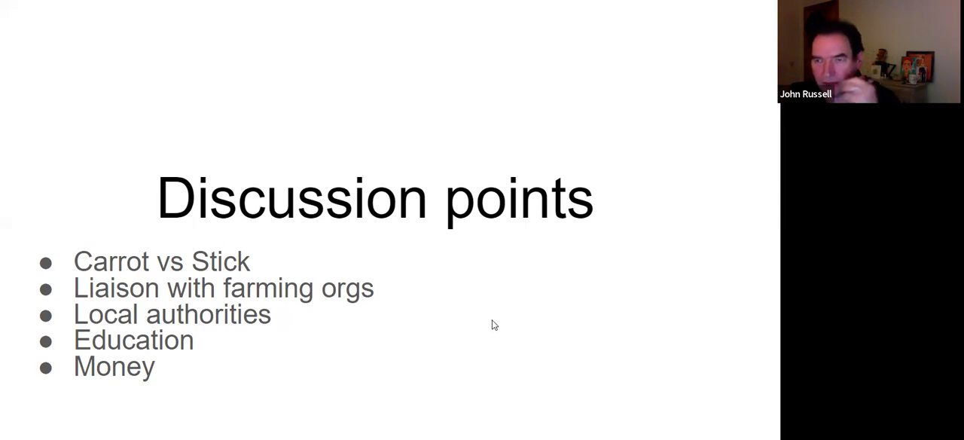
{"action": "mouse_move", "coordinate": [473, 322]}
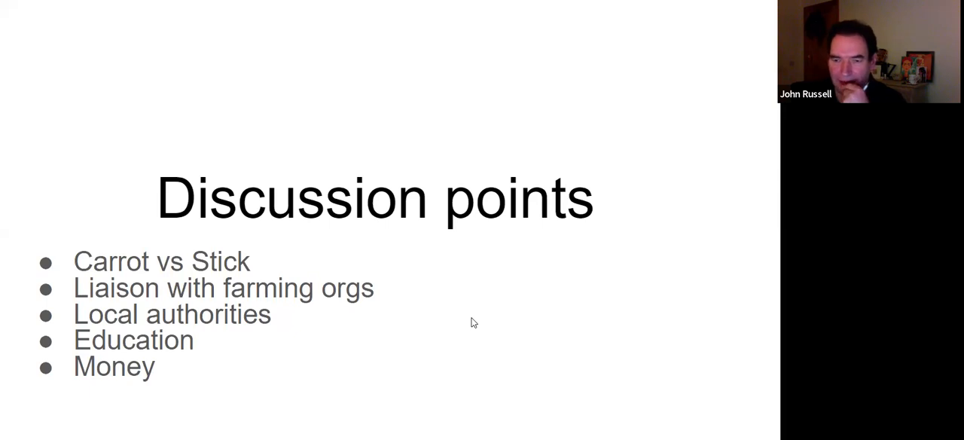
{"action": "mouse_move", "coordinate": [440, 310]}
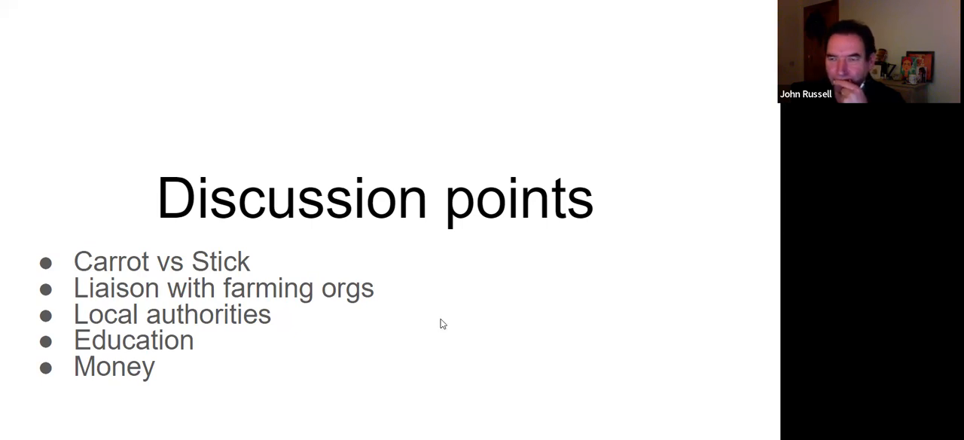
{"action": "mouse_move", "coordinate": [443, 340]}
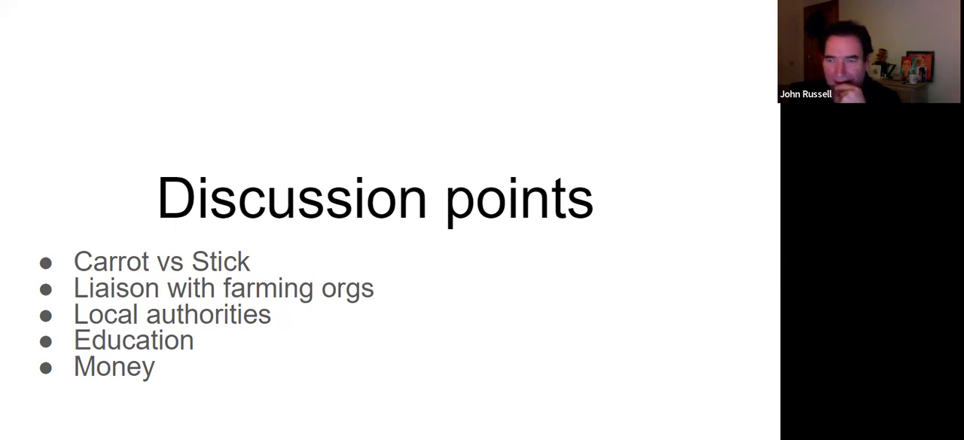
{"action": "mouse_move", "coordinate": [413, 318]}
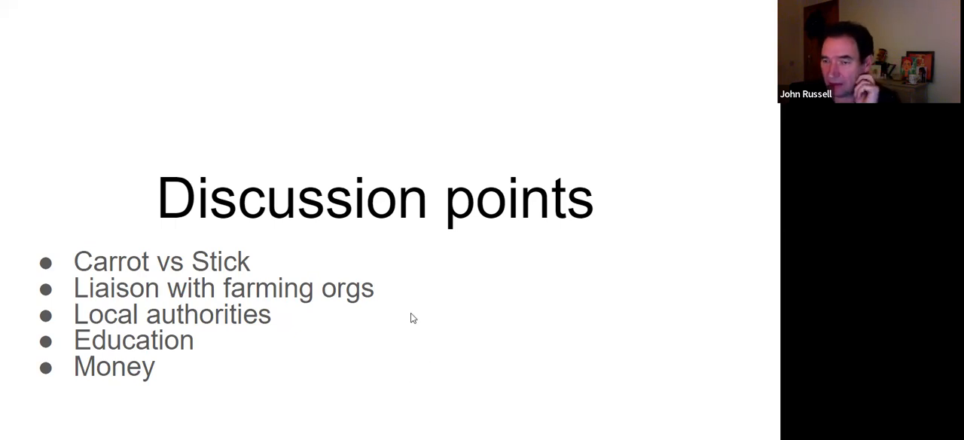
{"action": "mouse_move", "coordinate": [422, 337]}
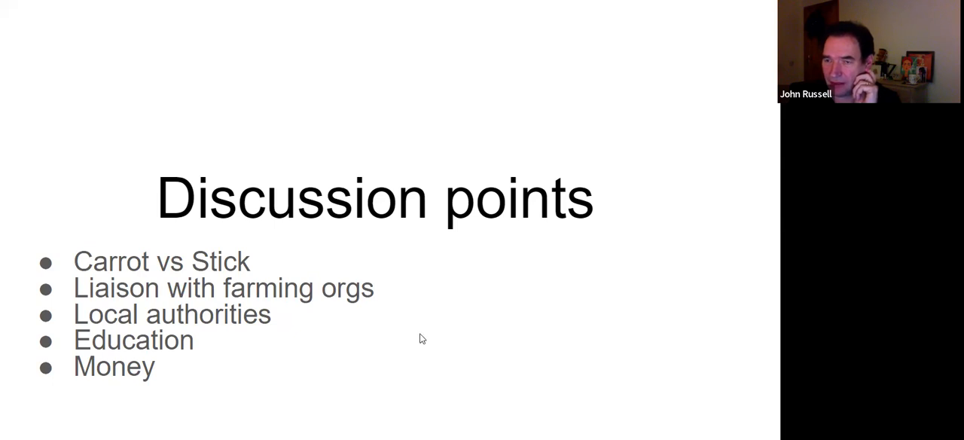
{"action": "mouse_move", "coordinate": [433, 347]}
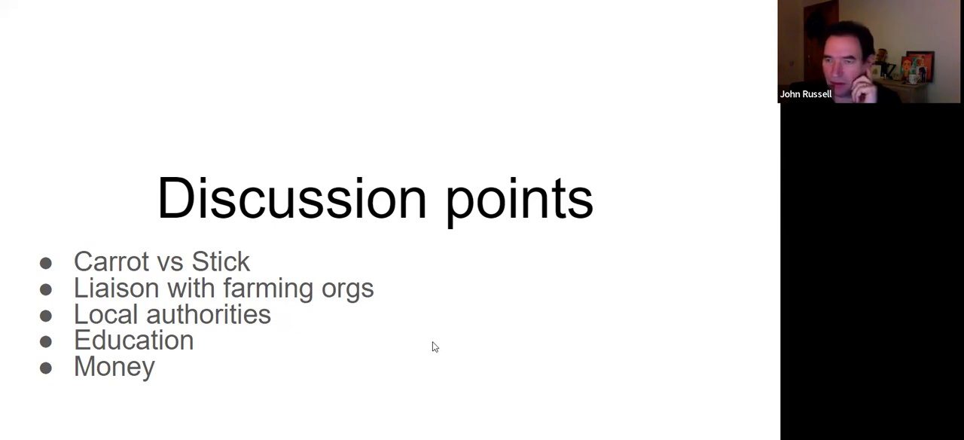
{"action": "mouse_move", "coordinate": [482, 326]}
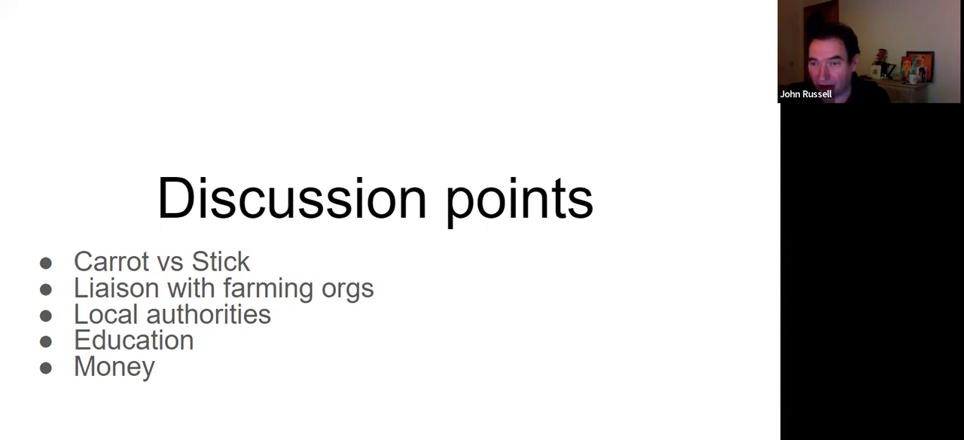
{"action": "mouse_move", "coordinate": [528, 298]}
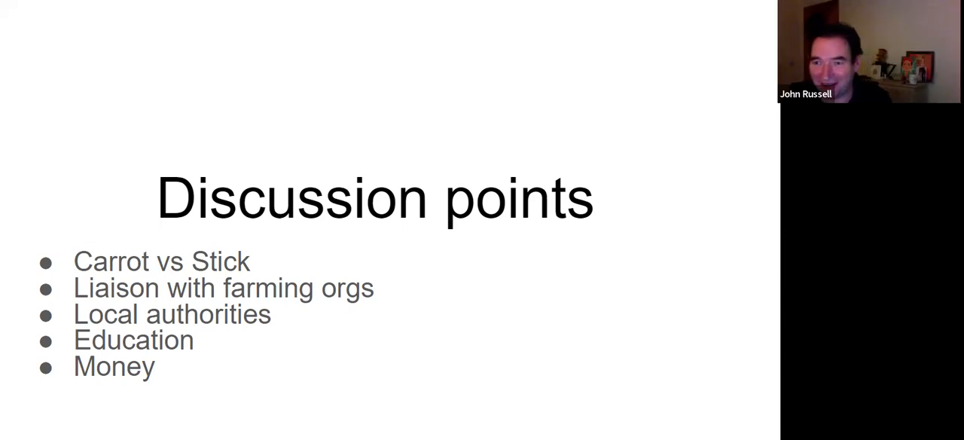
{"action": "mouse_move", "coordinate": [496, 51]}
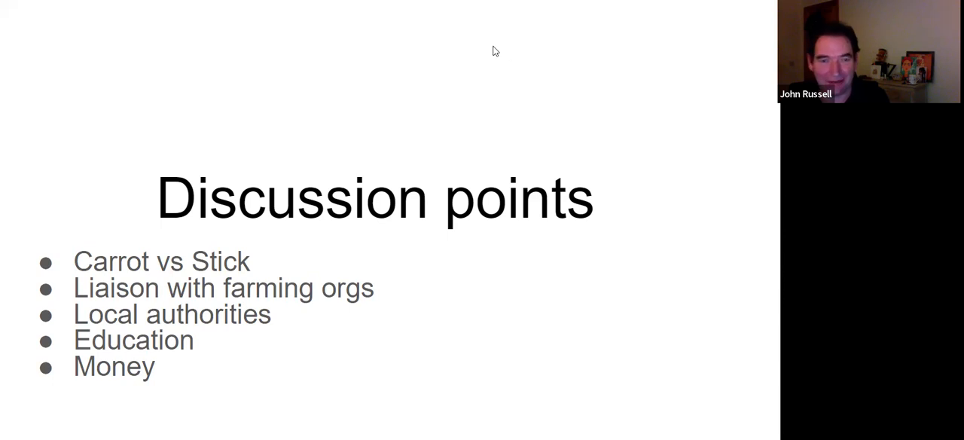